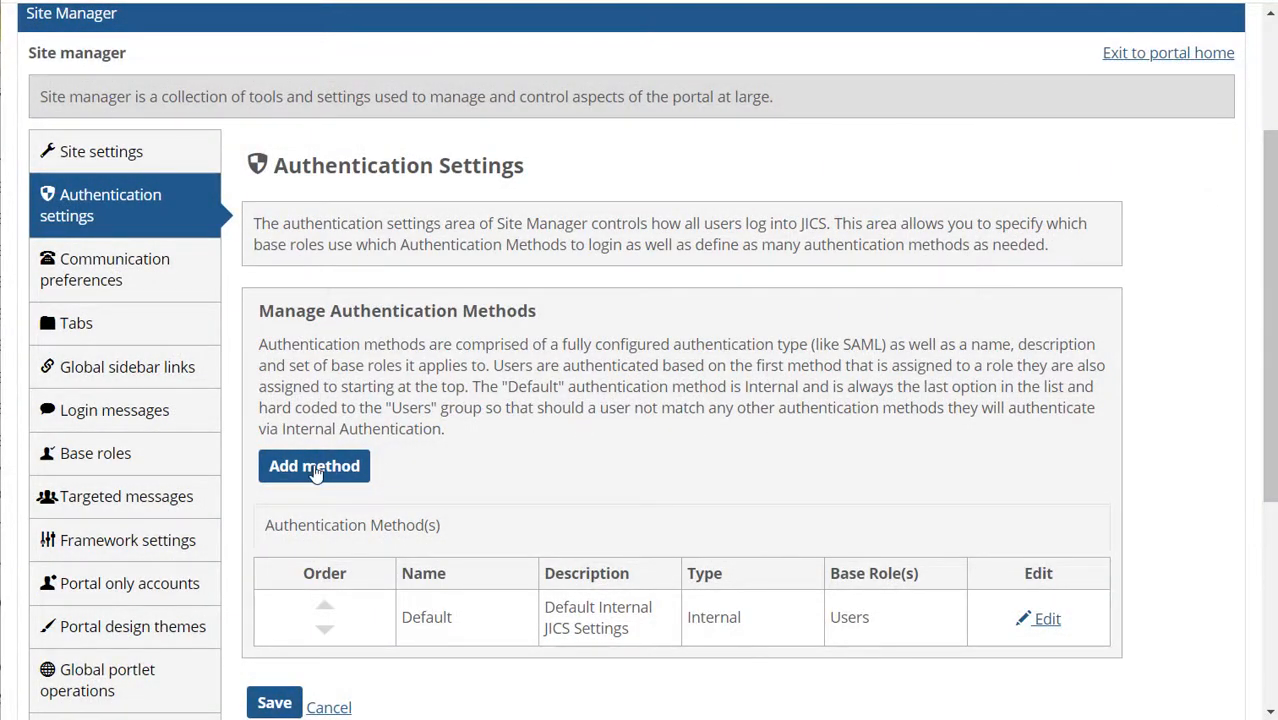
Step: Create method LDAP described 'LDAP authentication for faculty and students' with Students and Faculty roles ticked
{"action": "left_click", "coordinate": [314, 466]}
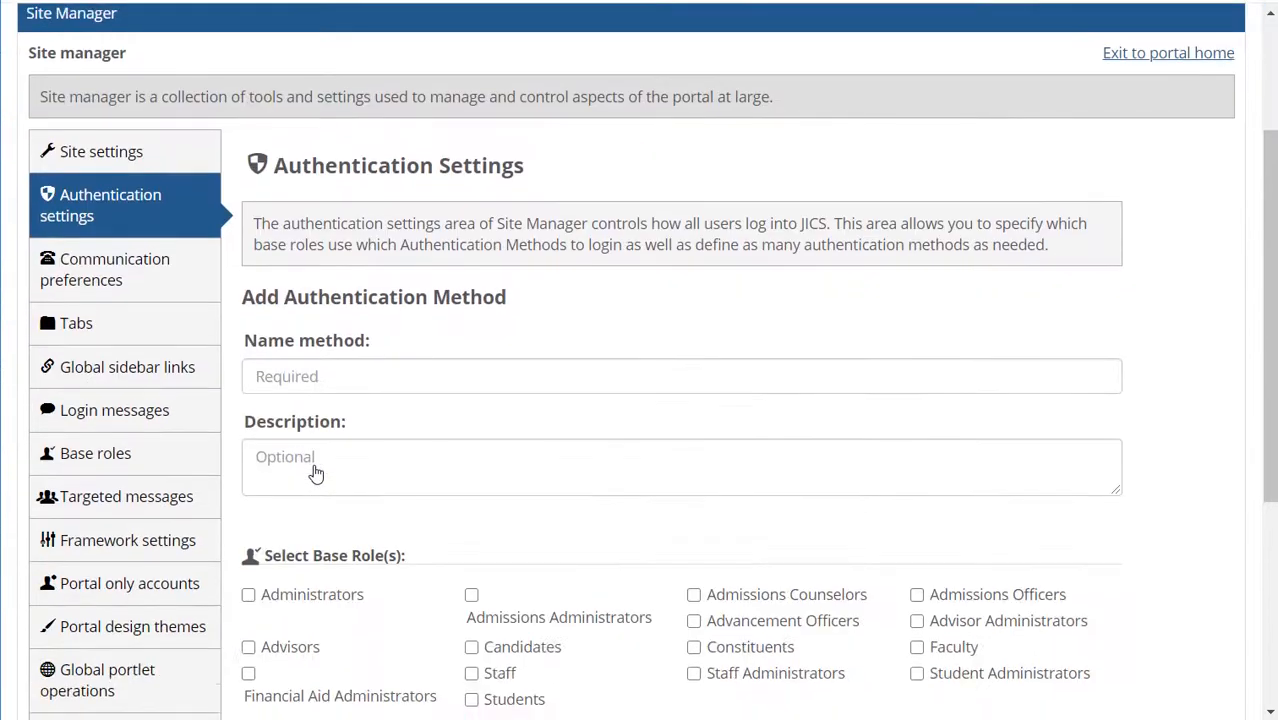
{"action": "scroll", "scroll_direction": "down", "scroll_amount": 3}
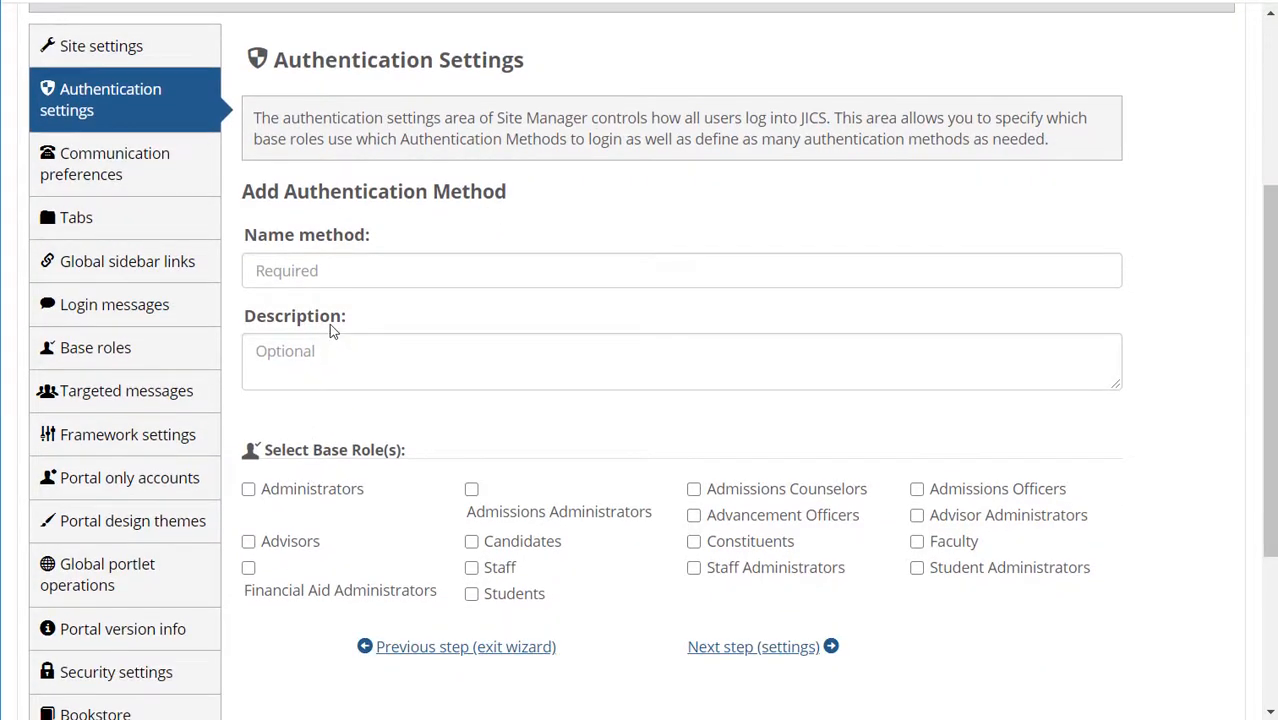
{"action": "type", "text": "LDAP authentication for faculty and students"}
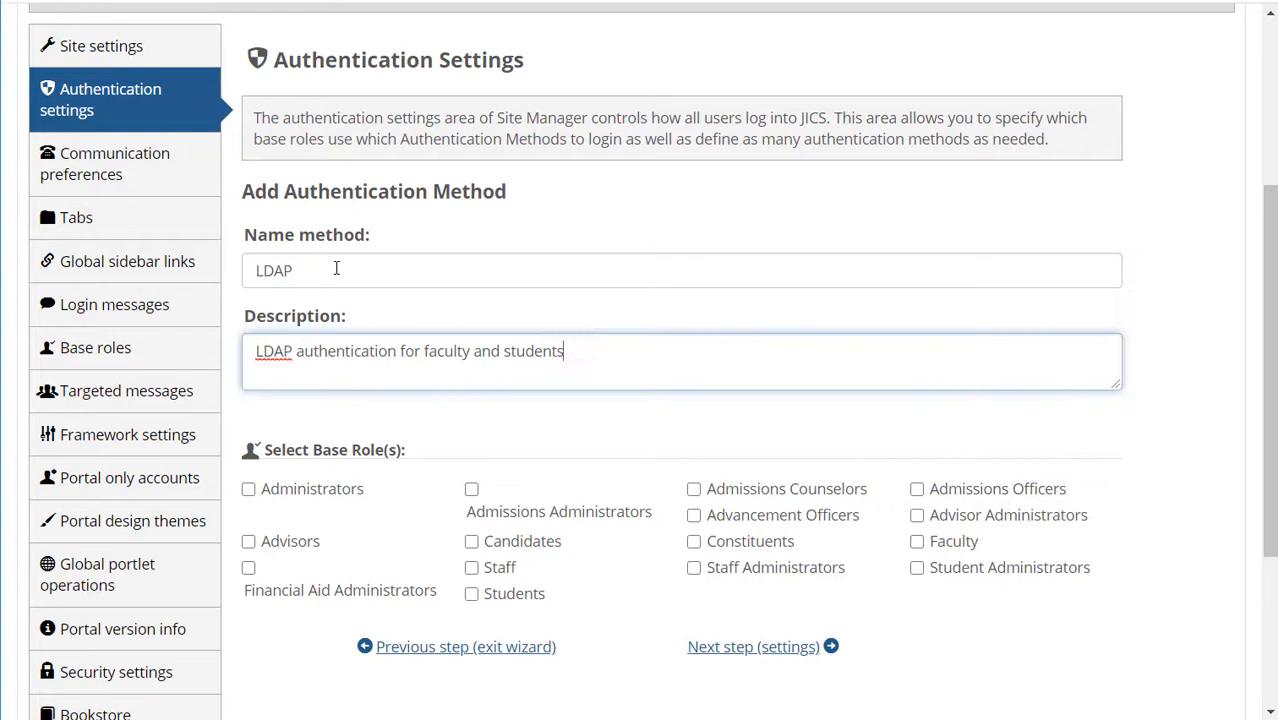
{"action": "mouse_move", "coordinate": [336, 454]}
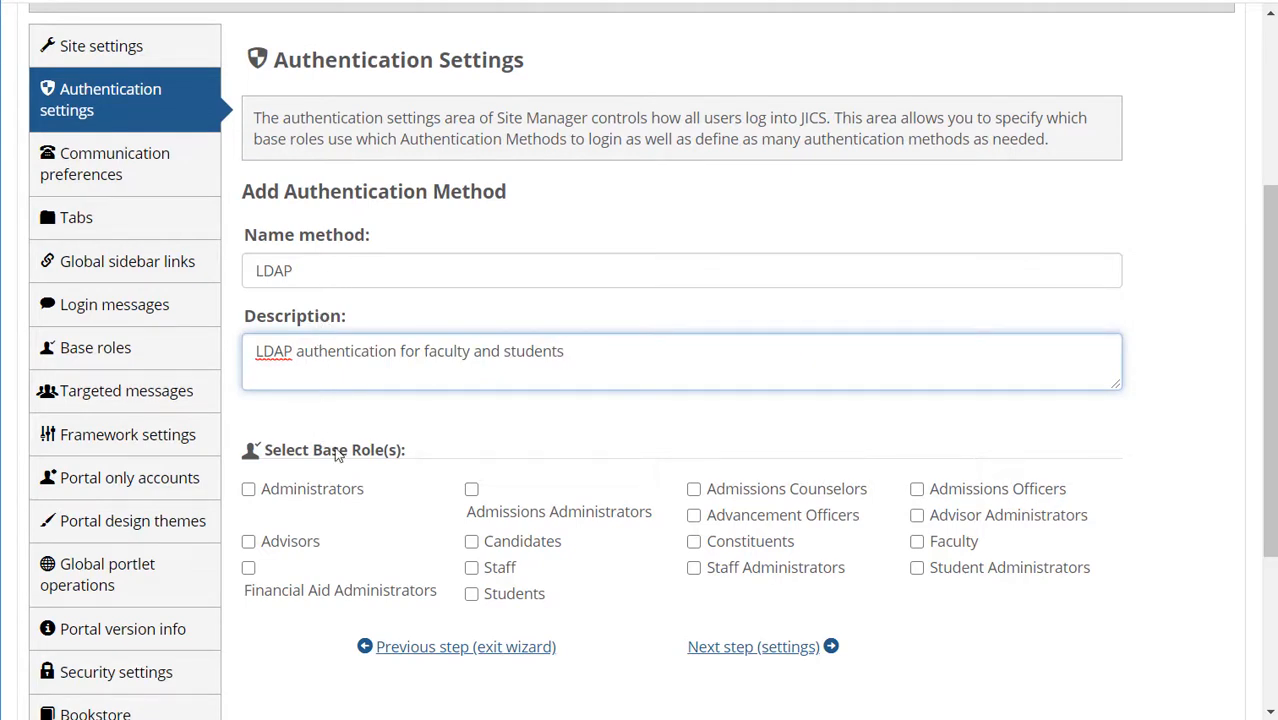
{"action": "left_click", "coordinate": [472, 592]}
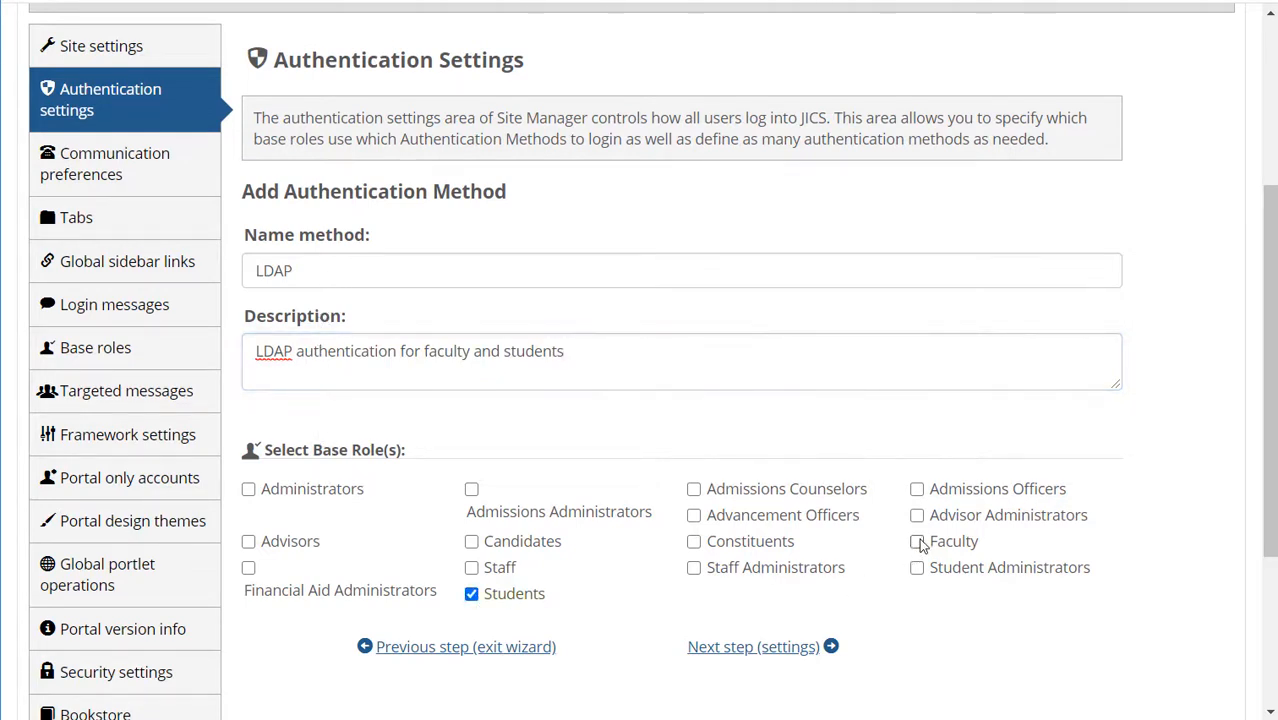
{"action": "left_click", "coordinate": [916, 540]}
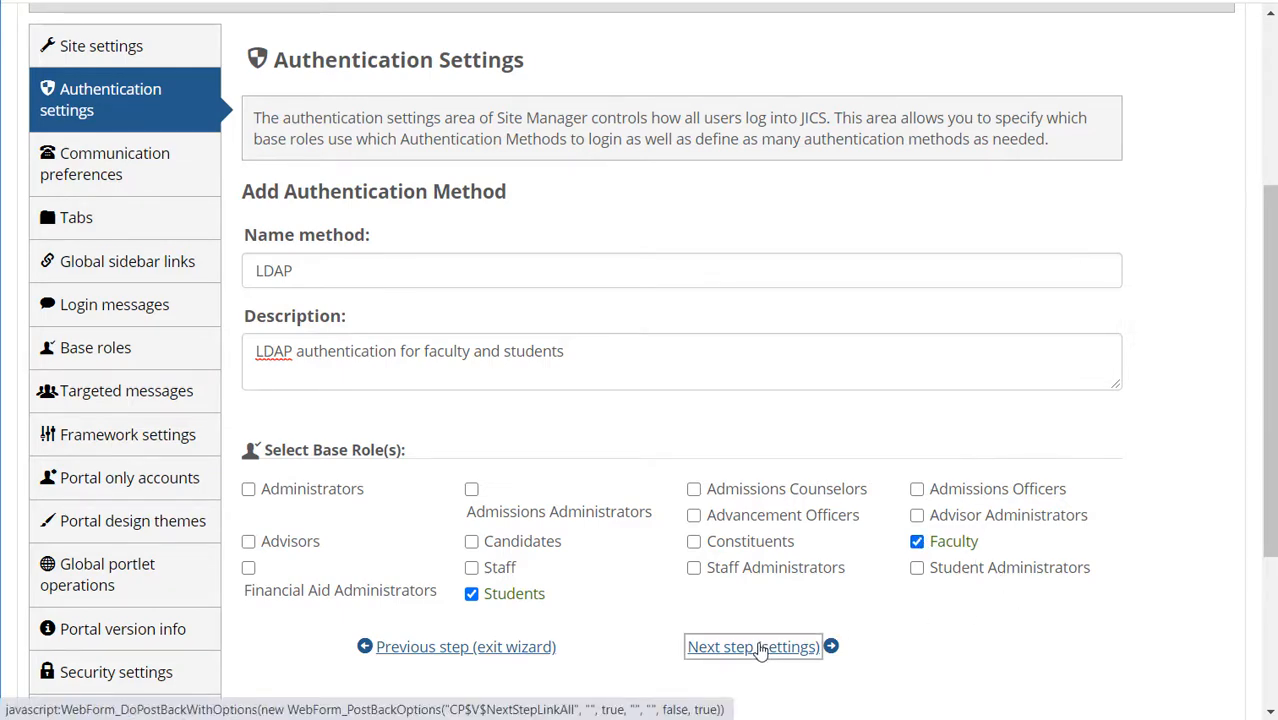
Step: Choose LDAP / Active Directory as the authentication type and continue to its empty server list
{"action": "left_click", "coordinate": [752, 646]}
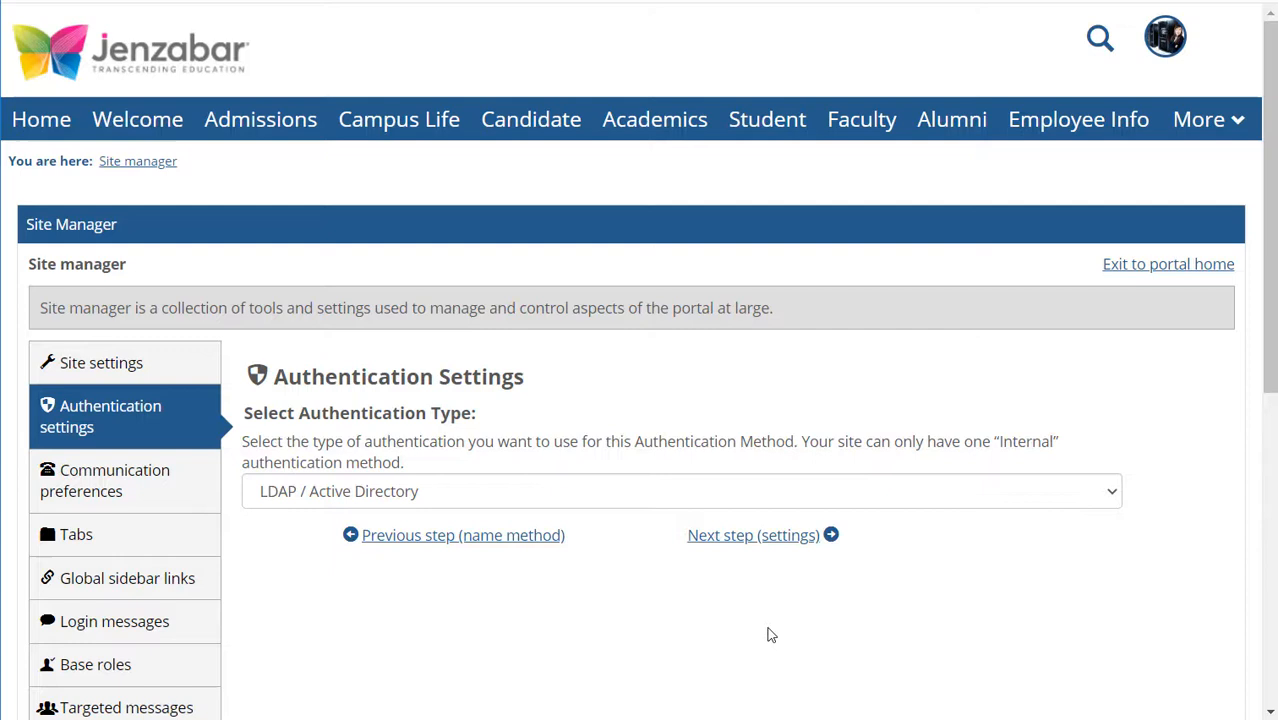
{"action": "left_click", "coordinate": [680, 492]}
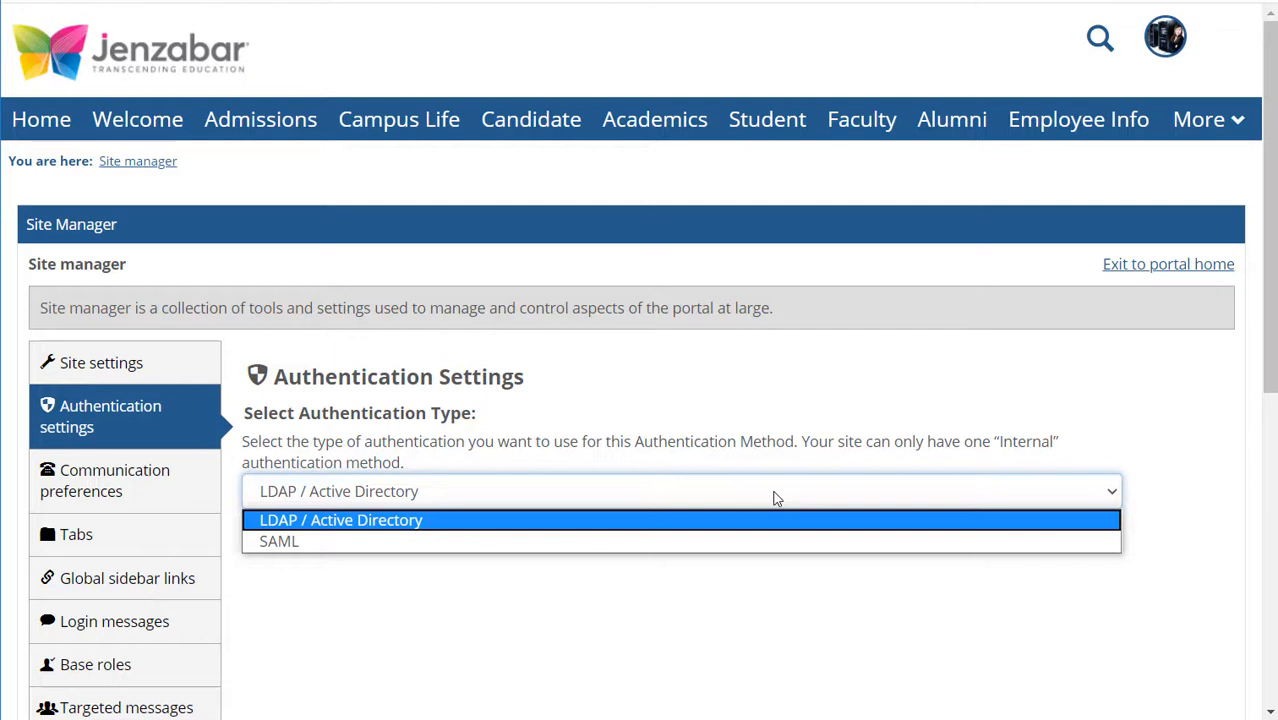
{"action": "mouse_move", "coordinate": [770, 504]}
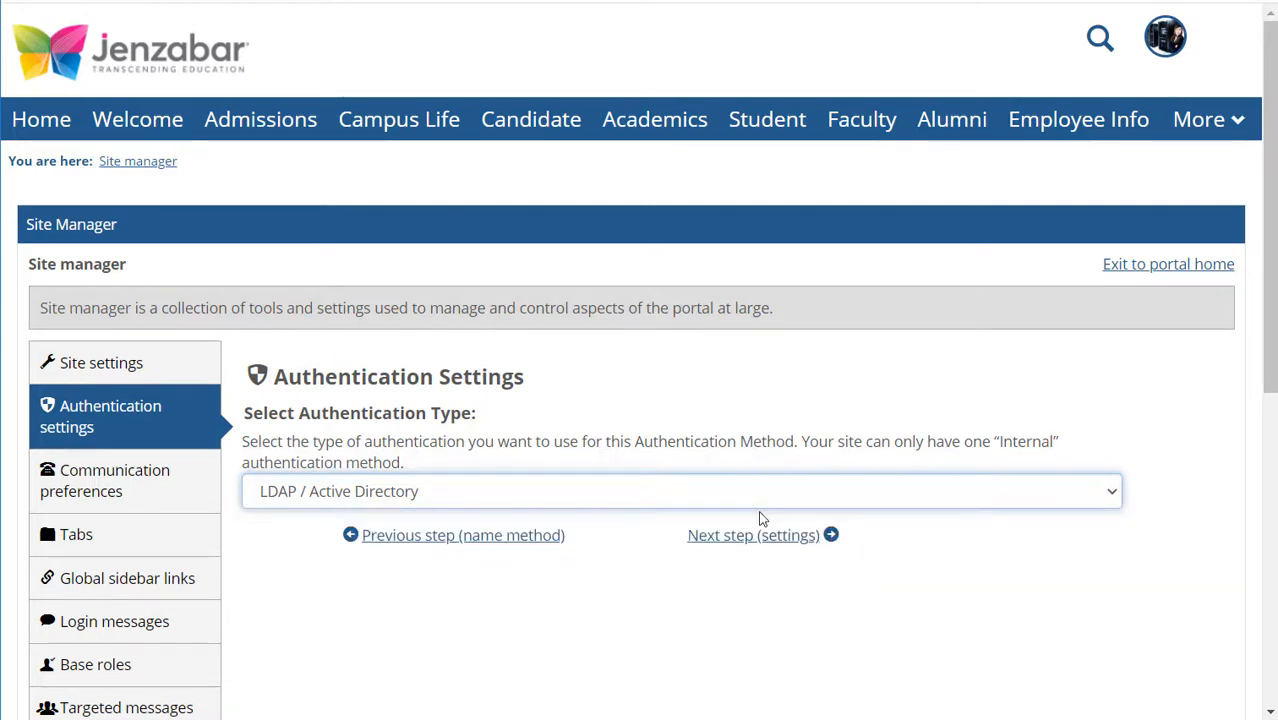
{"action": "left_click", "coordinate": [752, 536]}
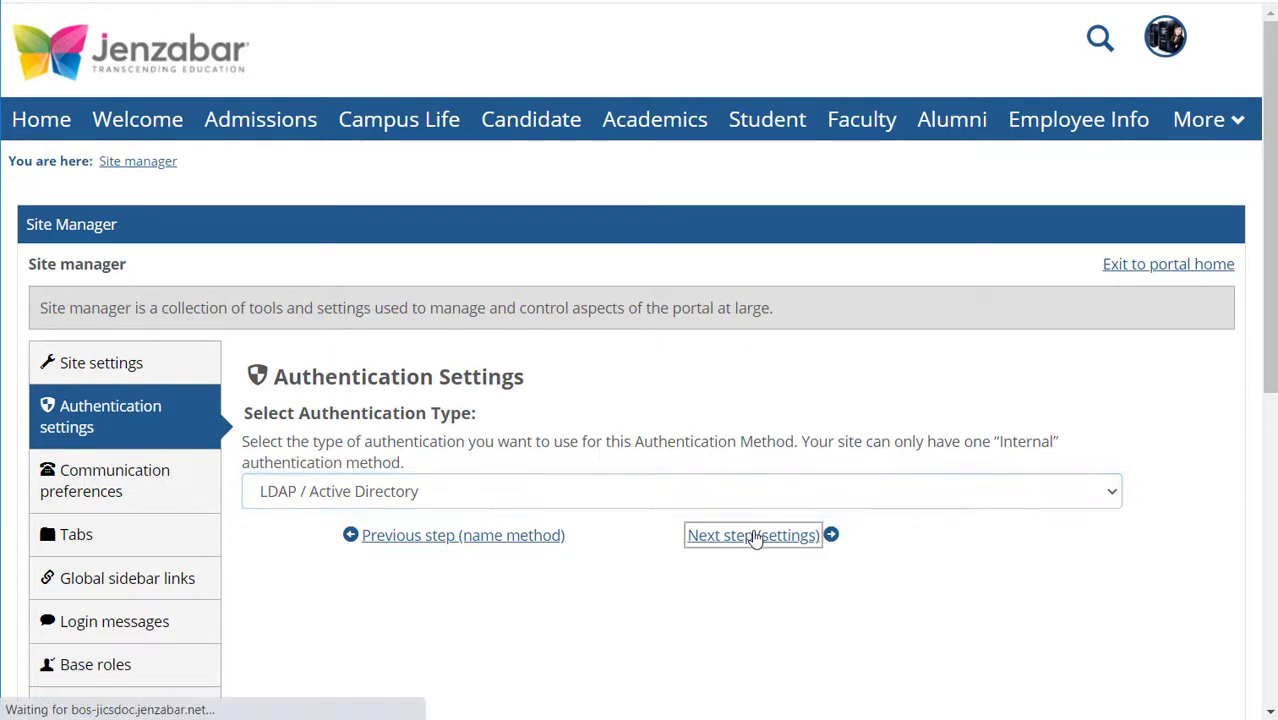
{"action": "left_click", "coordinate": [752, 536]}
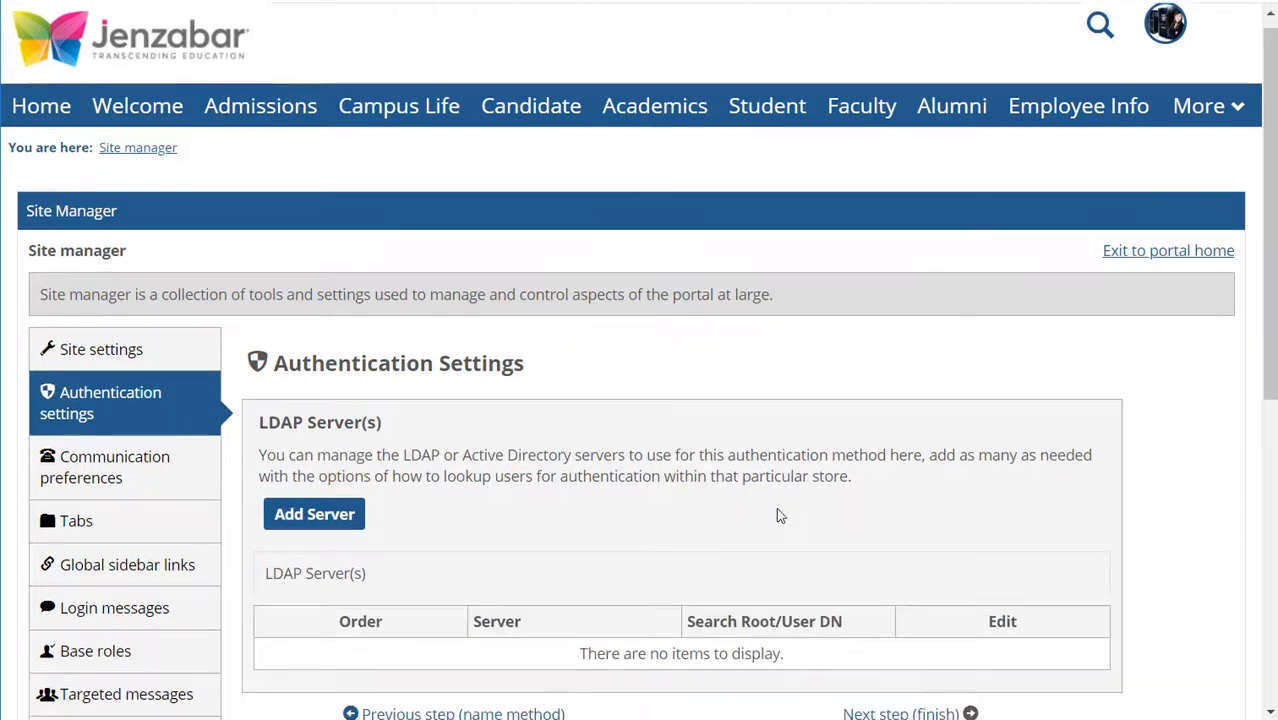
{"action": "scroll", "scroll_direction": "down", "scroll_amount": 3}
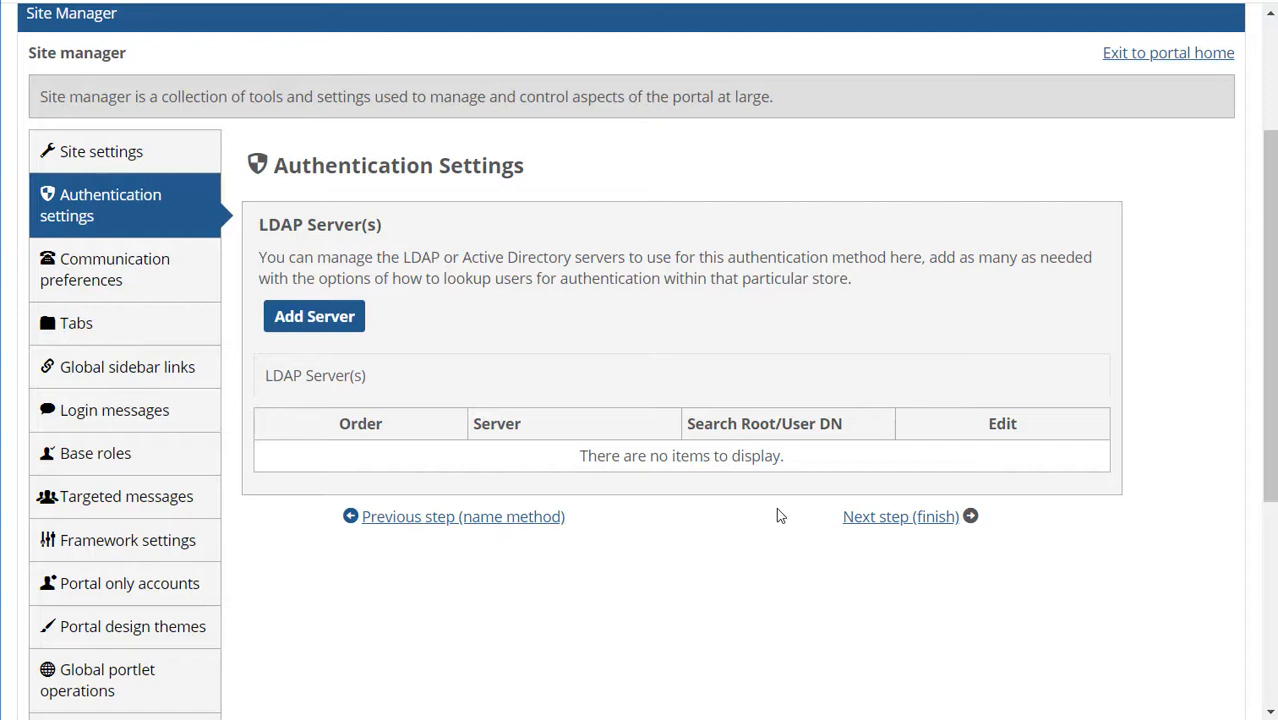
Step: Begin adding an LDAP server and review the form with Server Type set to Active Directory
{"action": "left_click", "coordinate": [314, 316]}
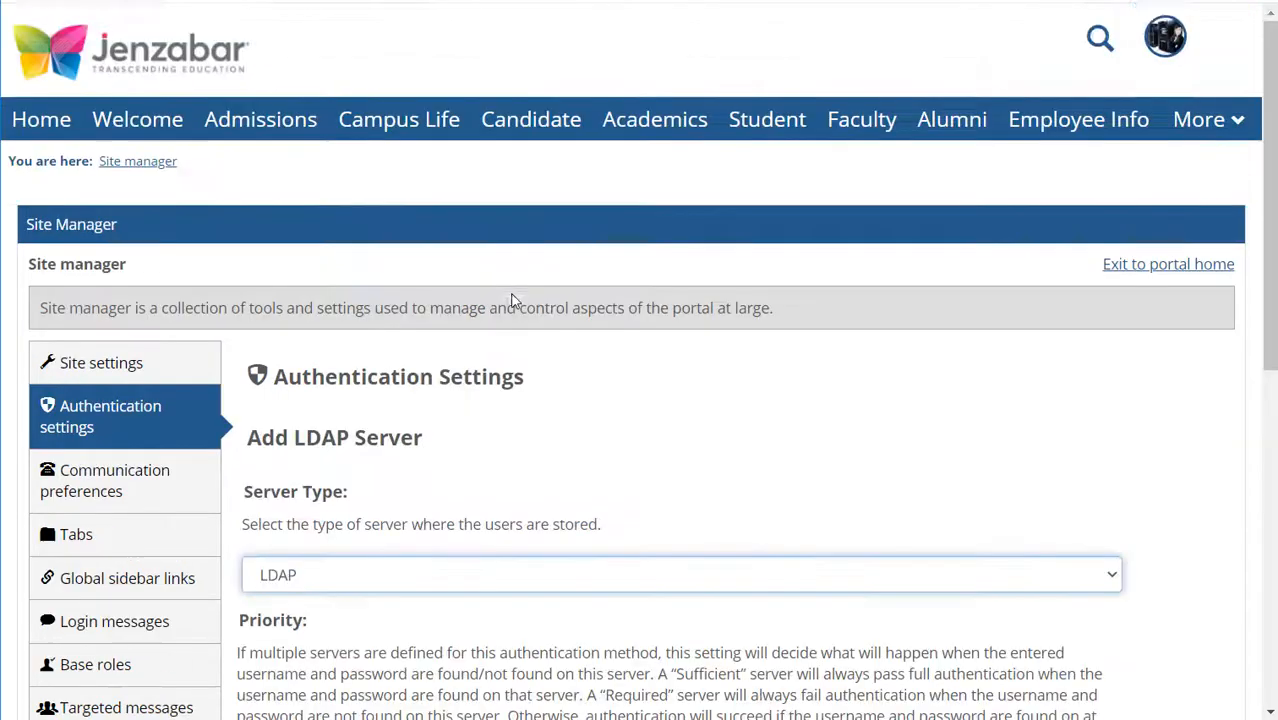
{"action": "scroll", "scroll_direction": "down", "scroll_amount": 3}
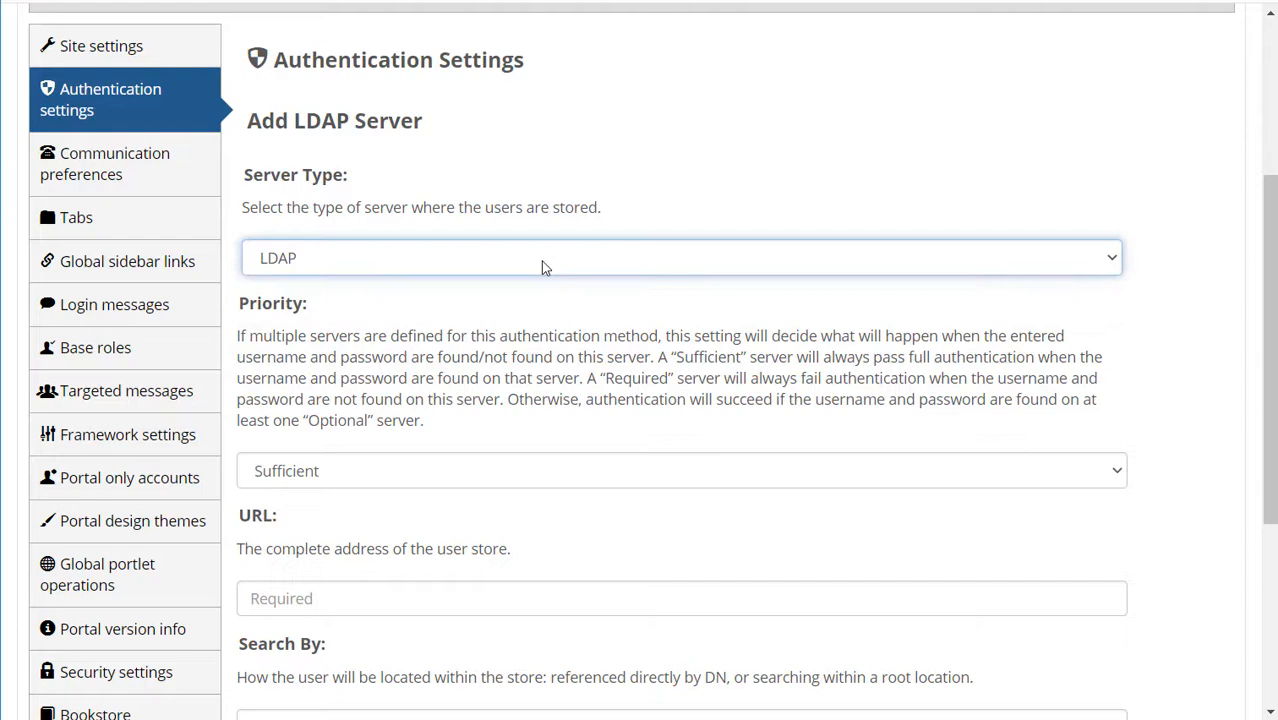
{"action": "scroll", "scroll_direction": "down", "scroll_amount": 3}
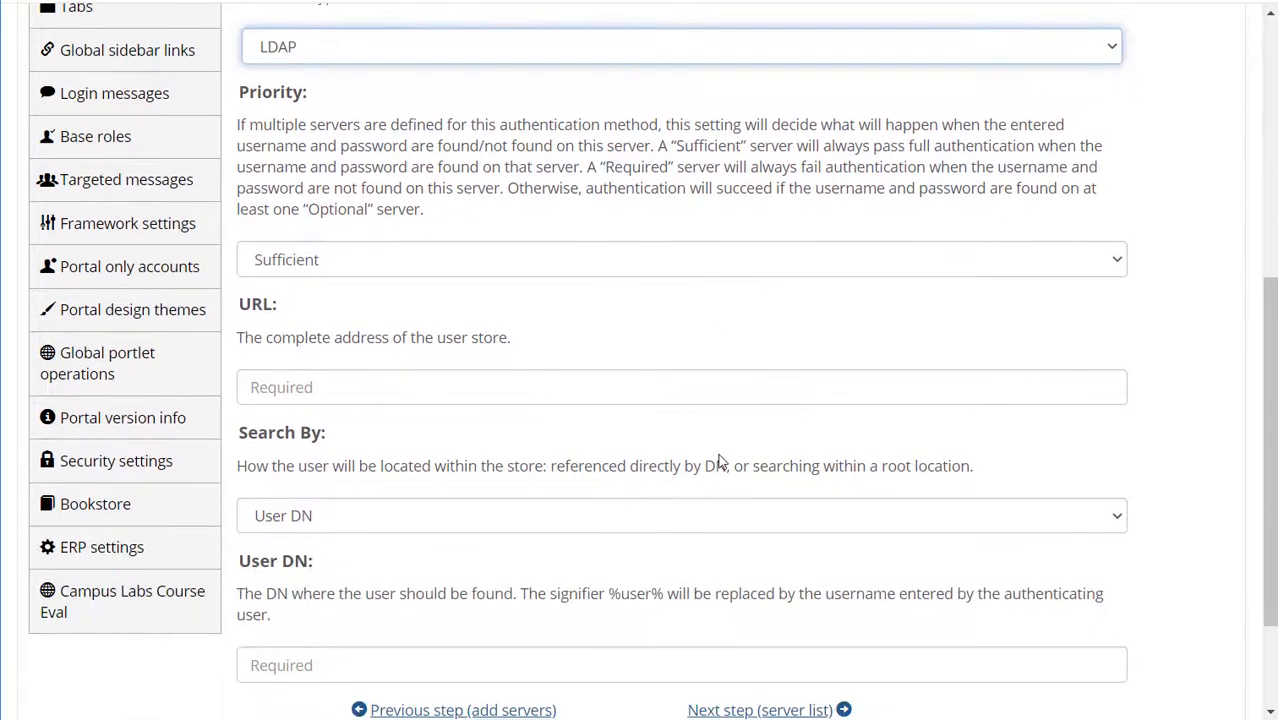
{"action": "scroll", "scroll_direction": "down", "scroll_amount": 3}
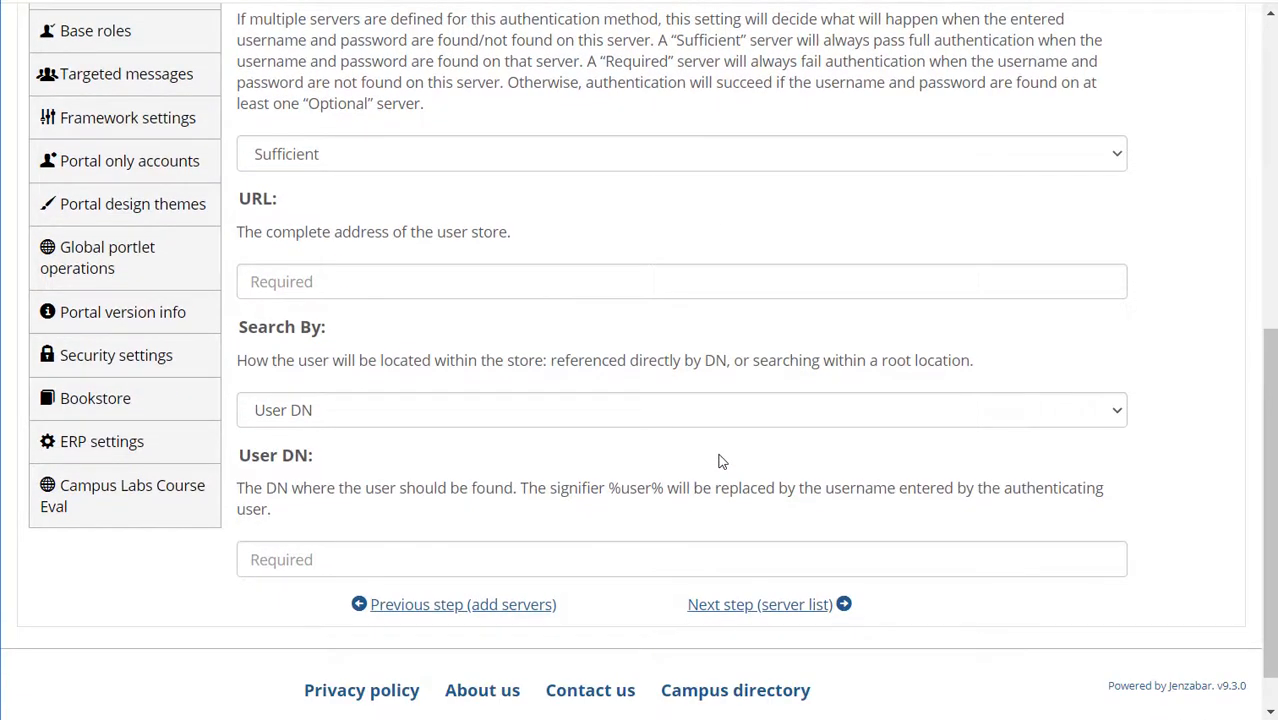
{"action": "scroll", "scroll_direction": "up", "scroll_amount": 3}
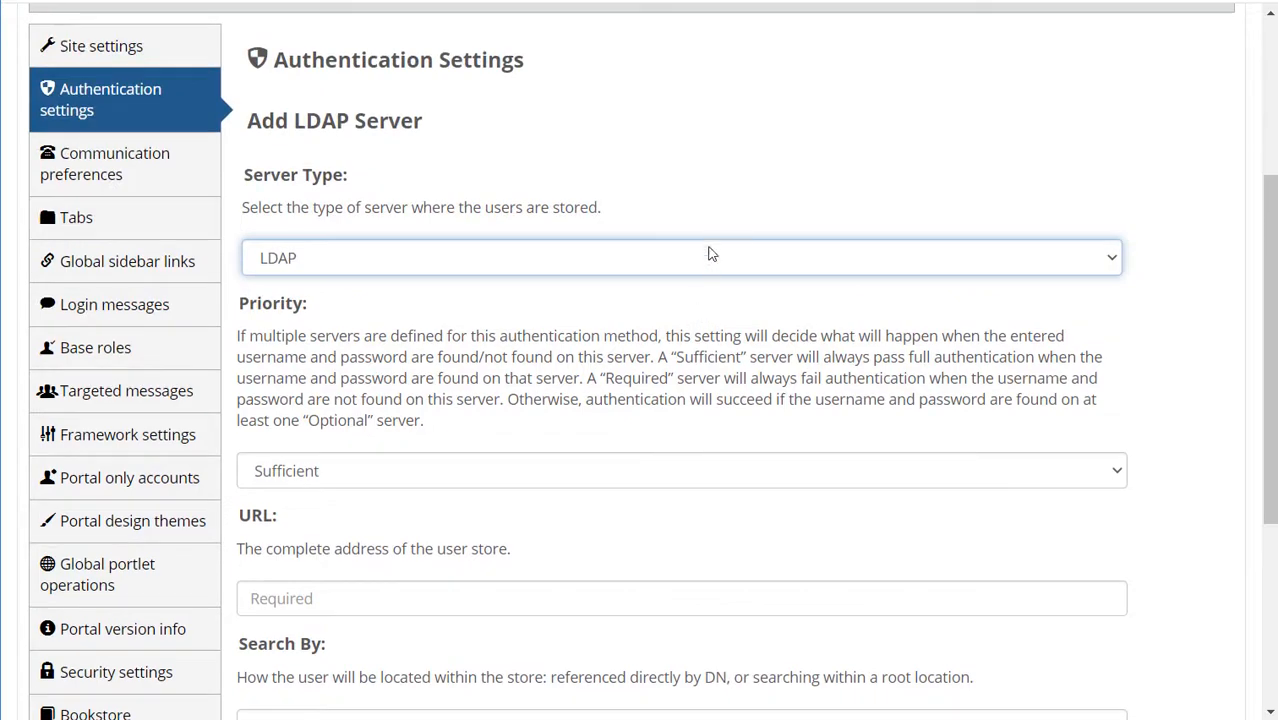
{"action": "left_click", "coordinate": [680, 256]}
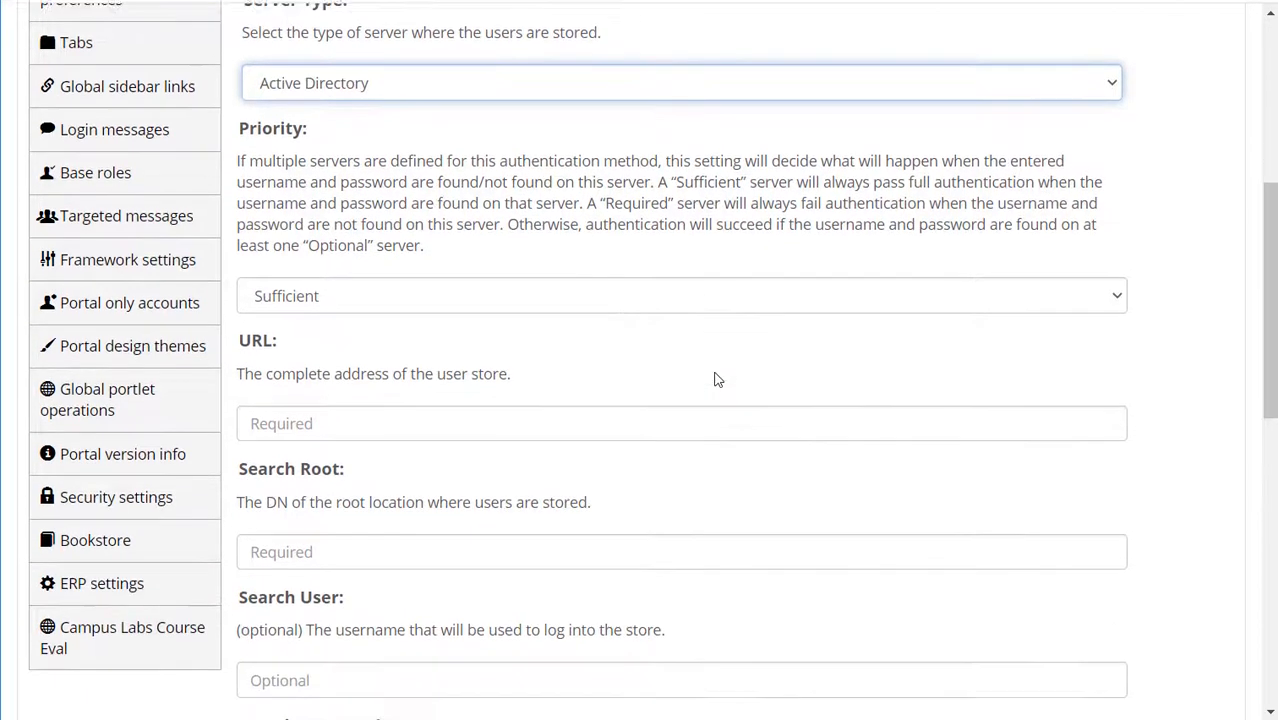
{"action": "scroll", "scroll_direction": "down", "scroll_amount": 3}
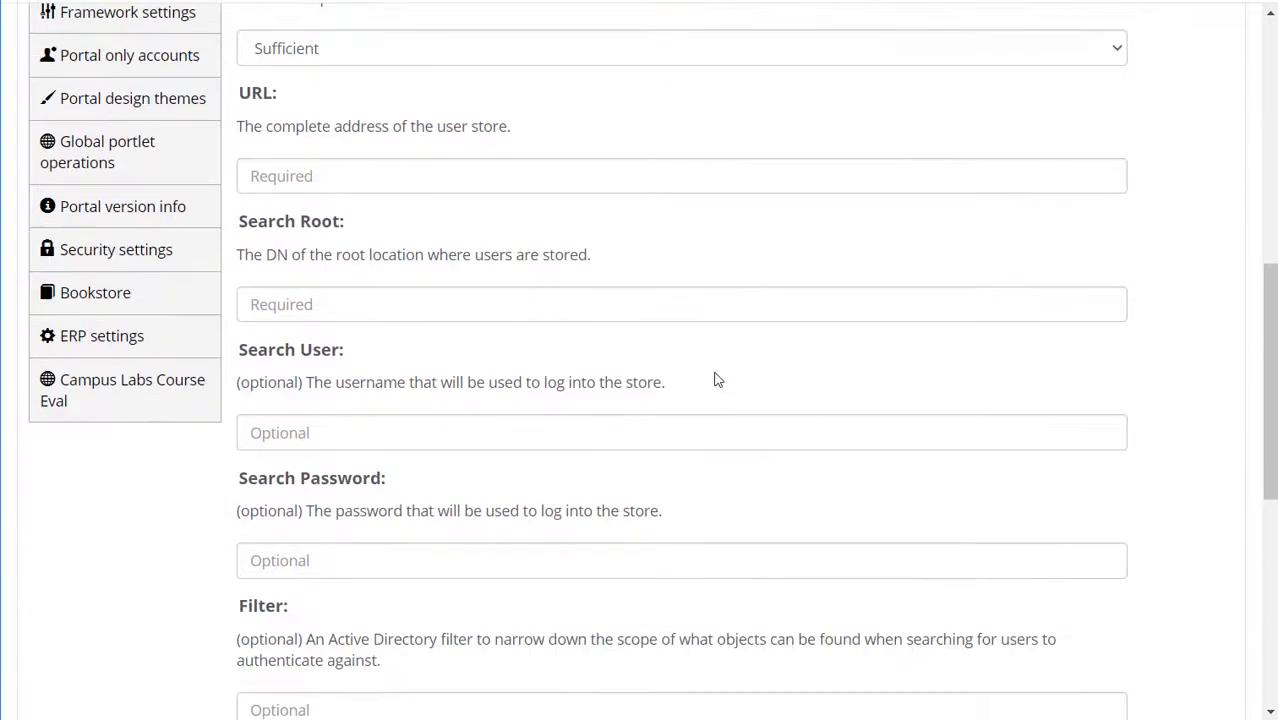
{"action": "scroll", "scroll_direction": "down", "scroll_amount": 3}
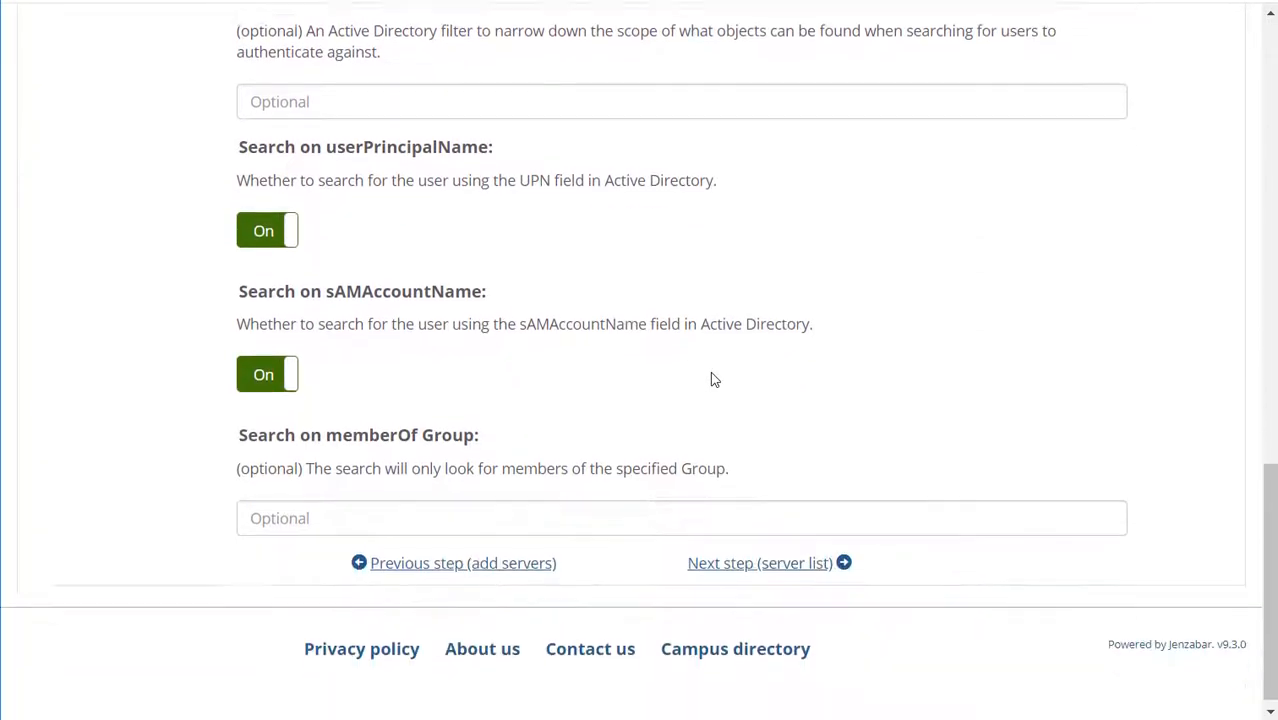
{"action": "scroll", "scroll_direction": "up", "scroll_amount": 3}
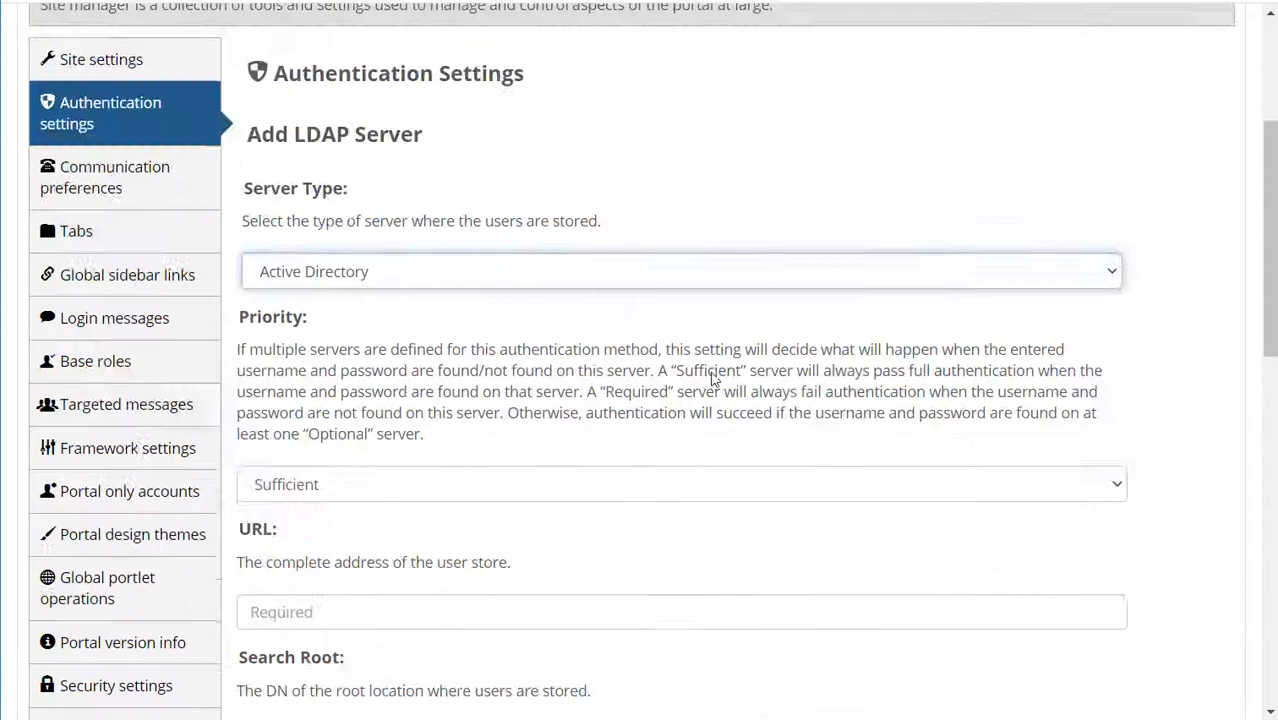
Step: Set the server type back to LDAP and submit the localhost server to the server list
{"action": "left_click", "coordinate": [680, 272]}
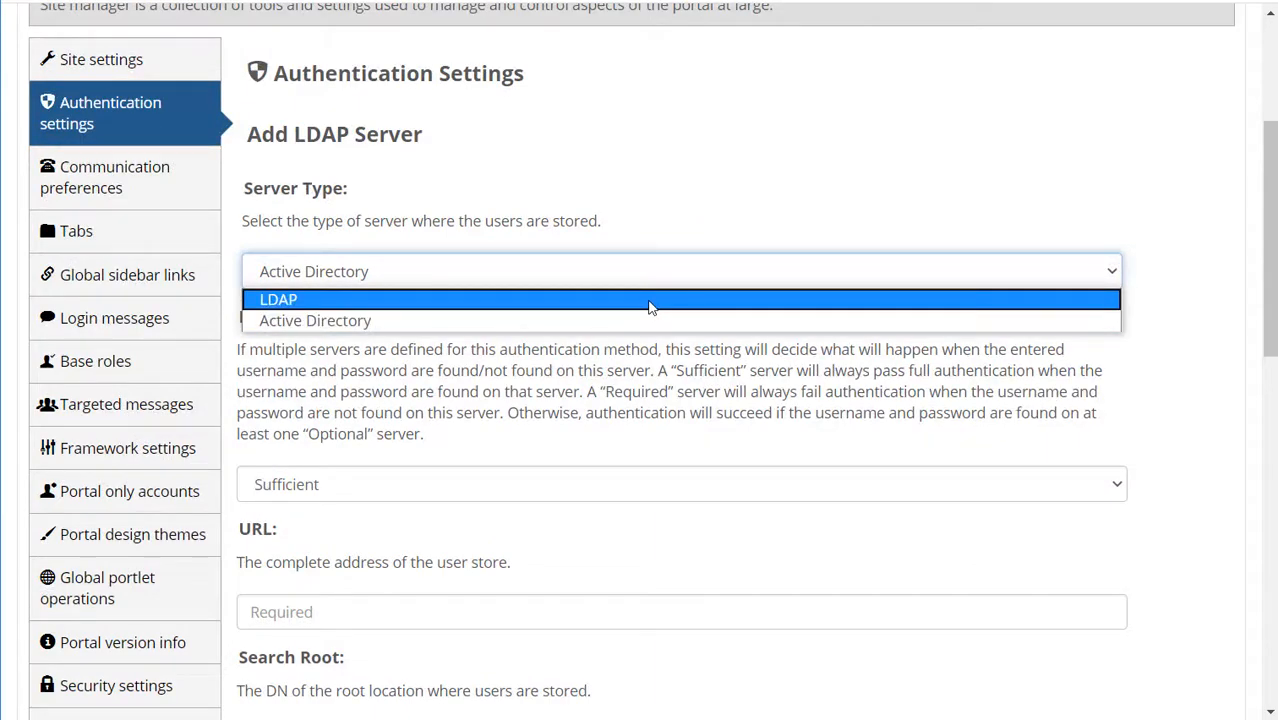
{"action": "left_click", "coordinate": [278, 300]}
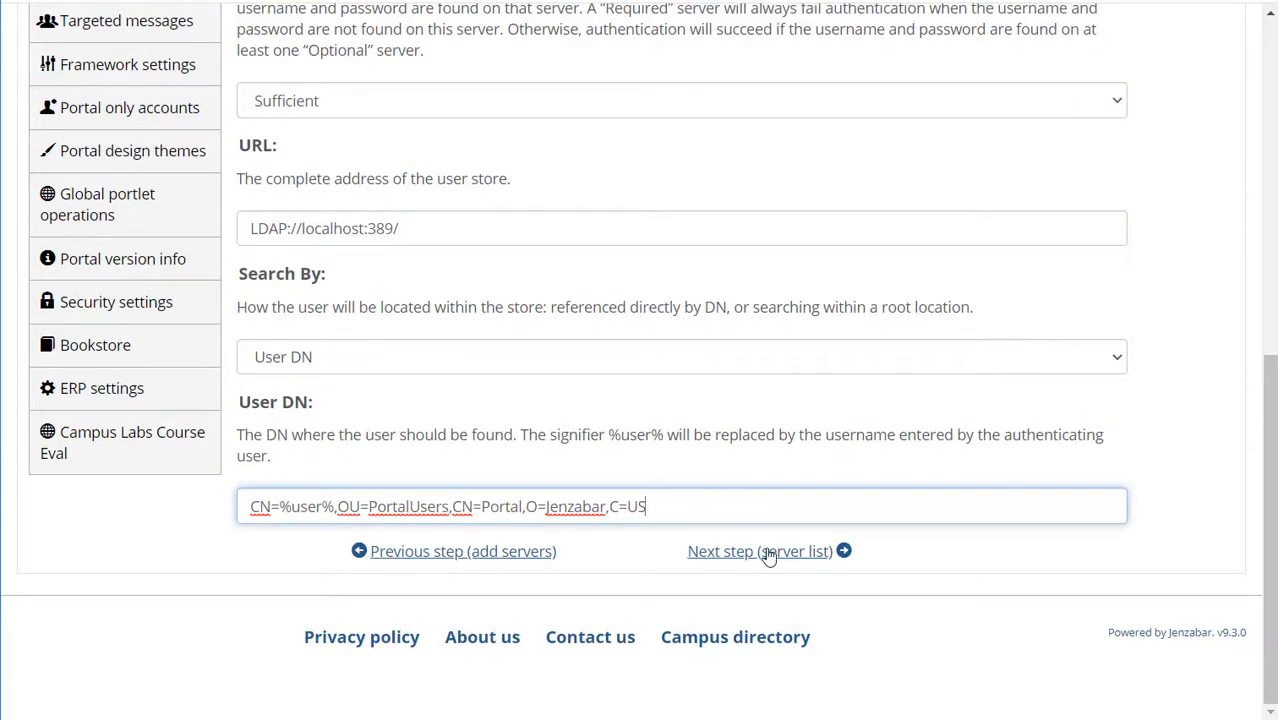
{"action": "left_click", "coordinate": [760, 552]}
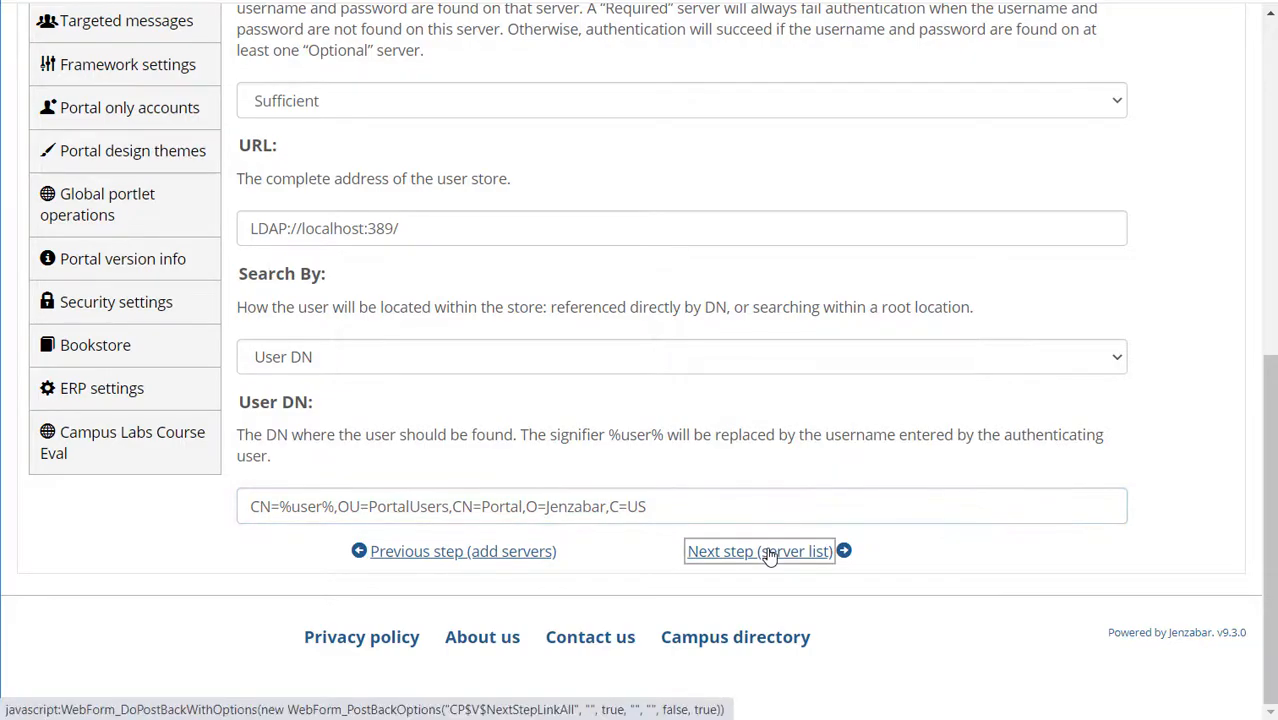
{"action": "left_click", "coordinate": [760, 552]}
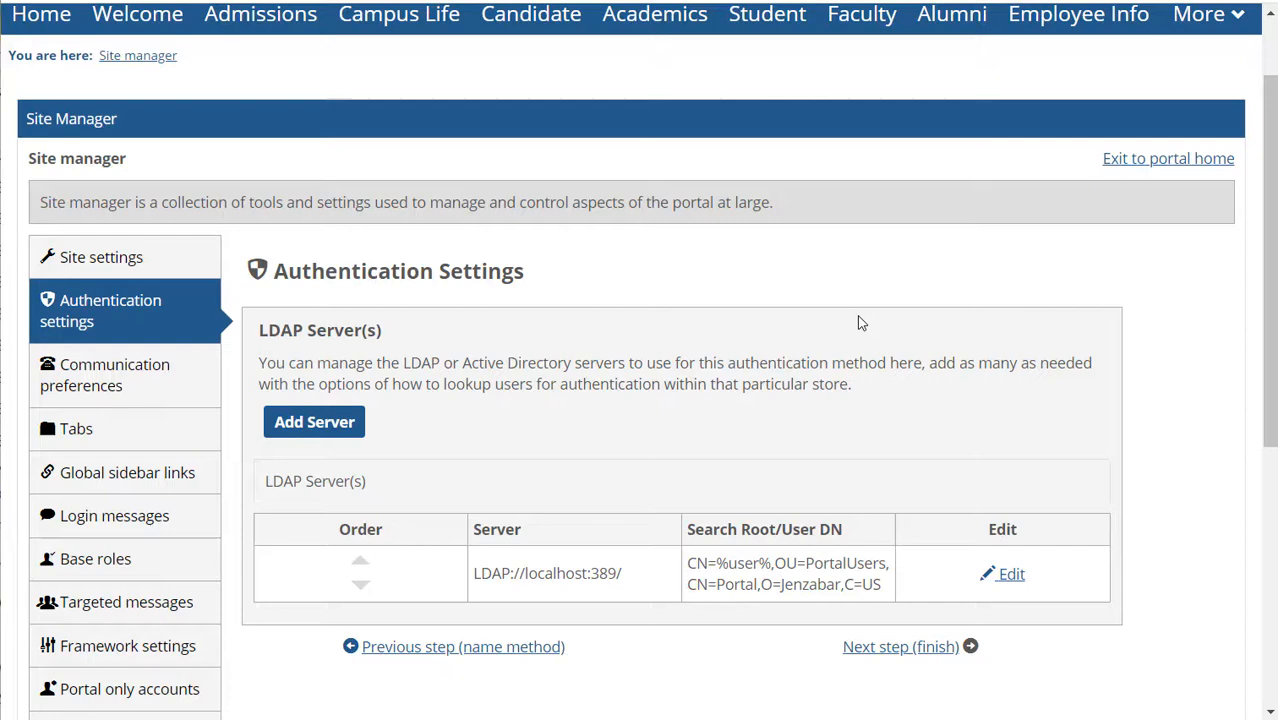
Step: Finish the LDAP method and save the authentication method list with LDAP above Default
{"action": "left_click", "coordinate": [900, 646]}
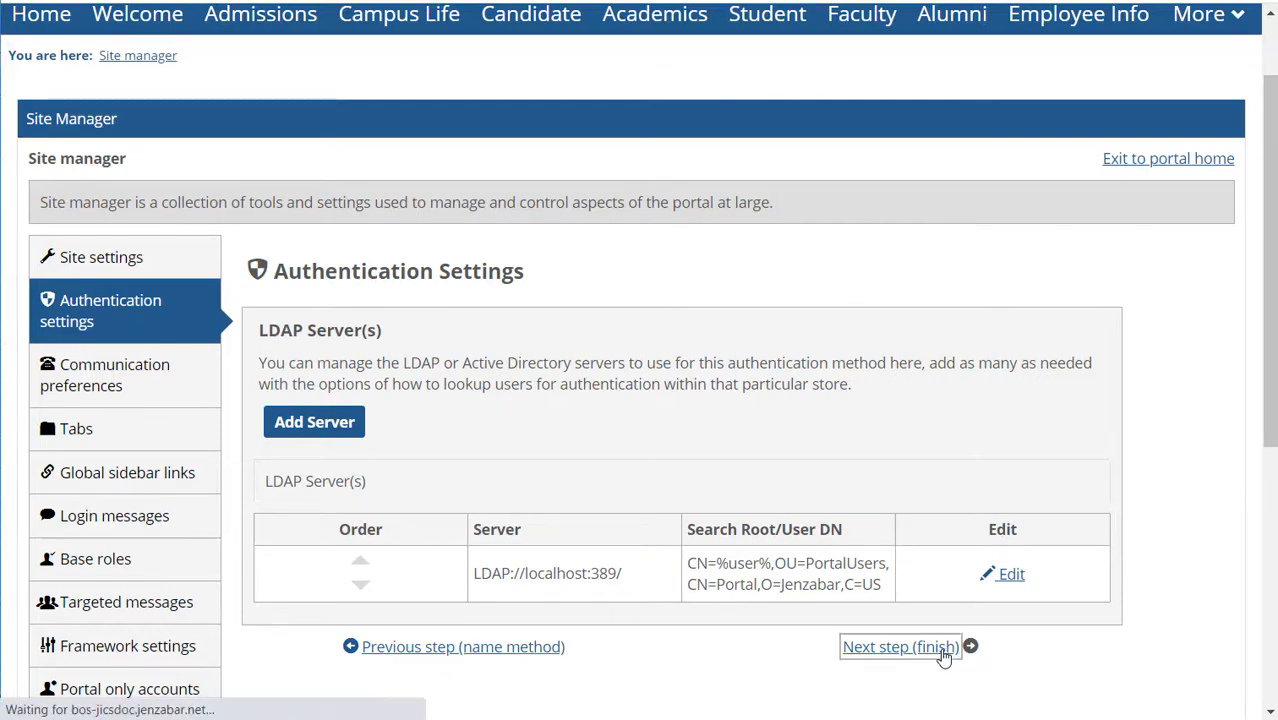
{"action": "left_click", "coordinate": [900, 646]}
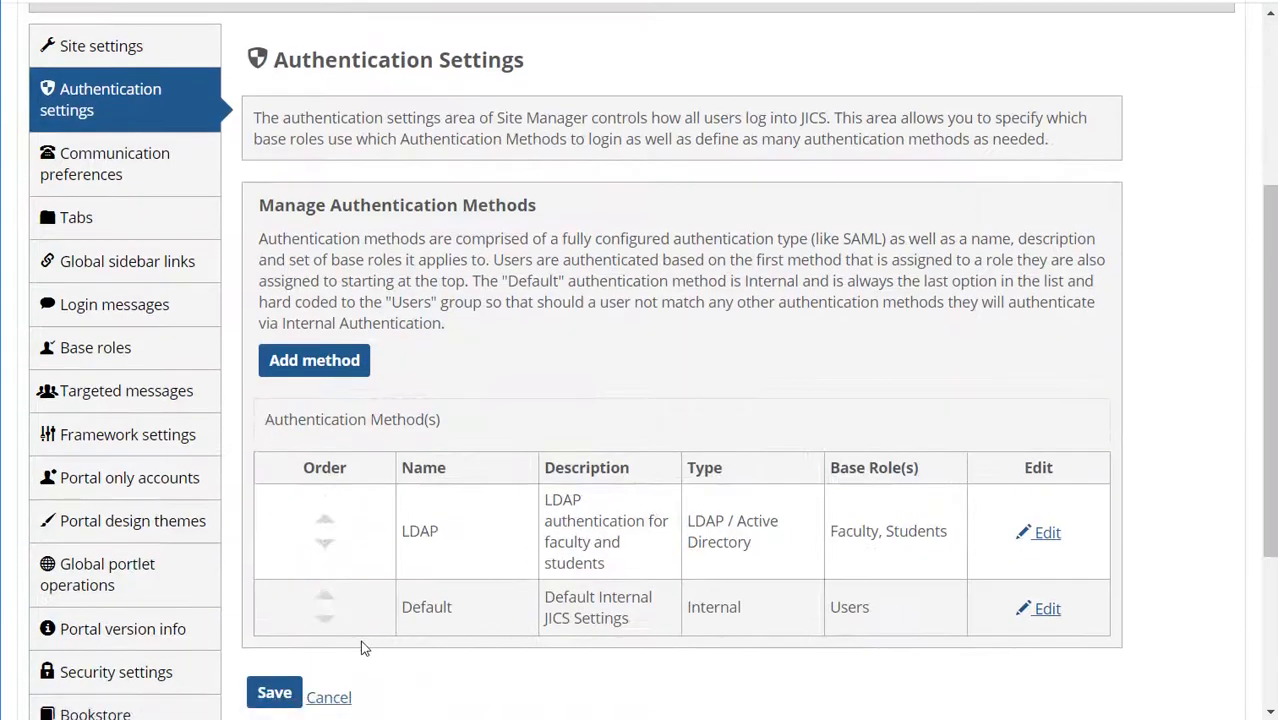
{"action": "left_click", "coordinate": [274, 692]}
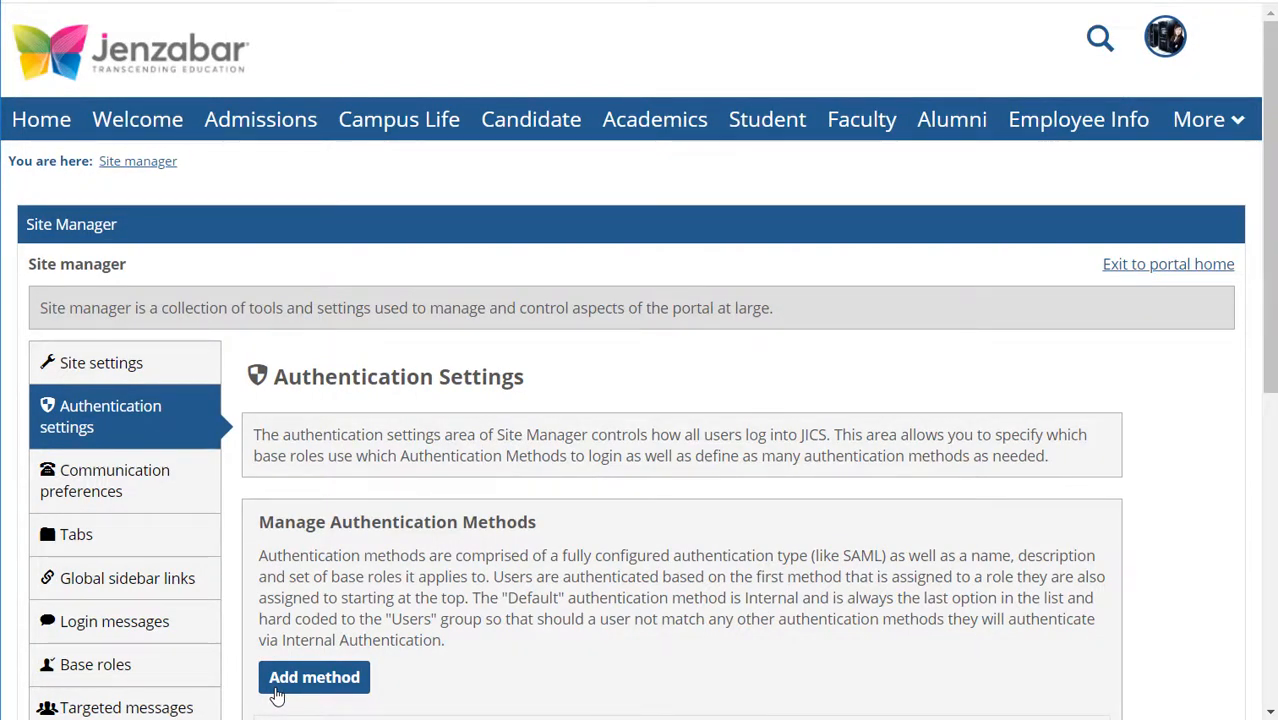
{"action": "scroll", "scroll_direction": "down", "scroll_amount": 3}
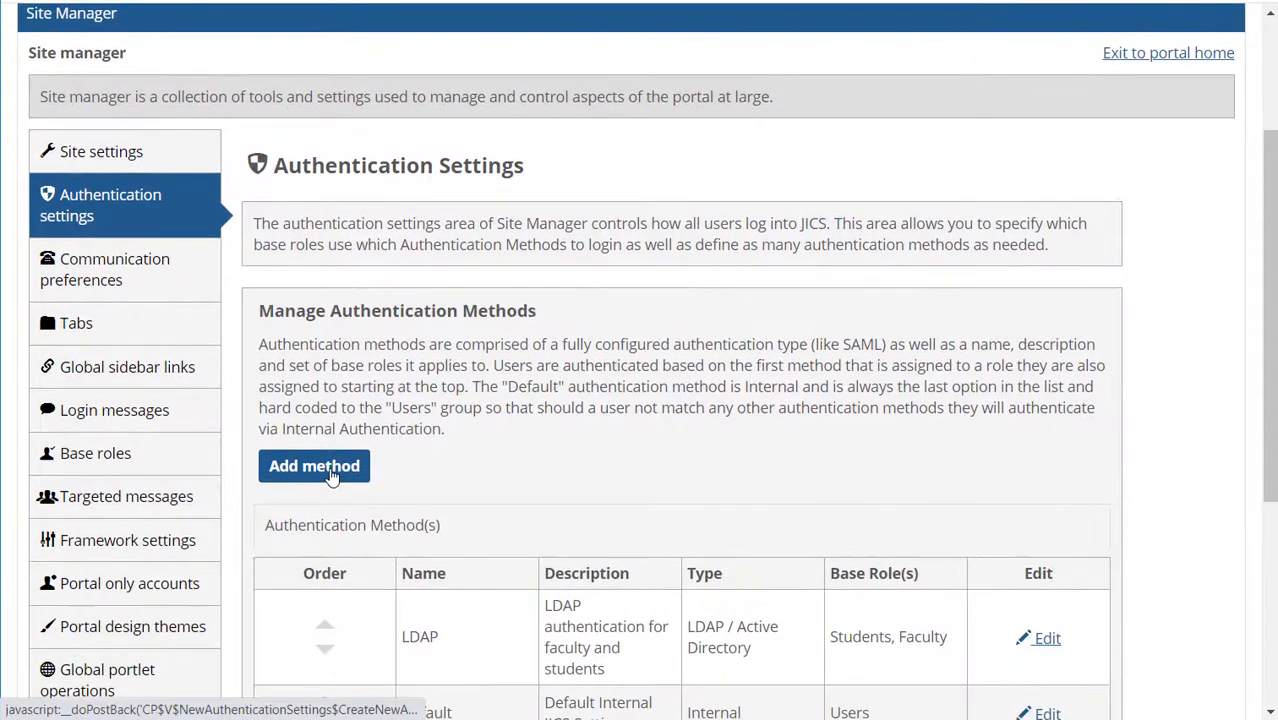
Step: Create method SAML for the Staff role with SAML as its type, reaching its configuration form
{"action": "left_click", "coordinate": [314, 466]}
{"action": "type", "text": "SAML authentication for staff"}
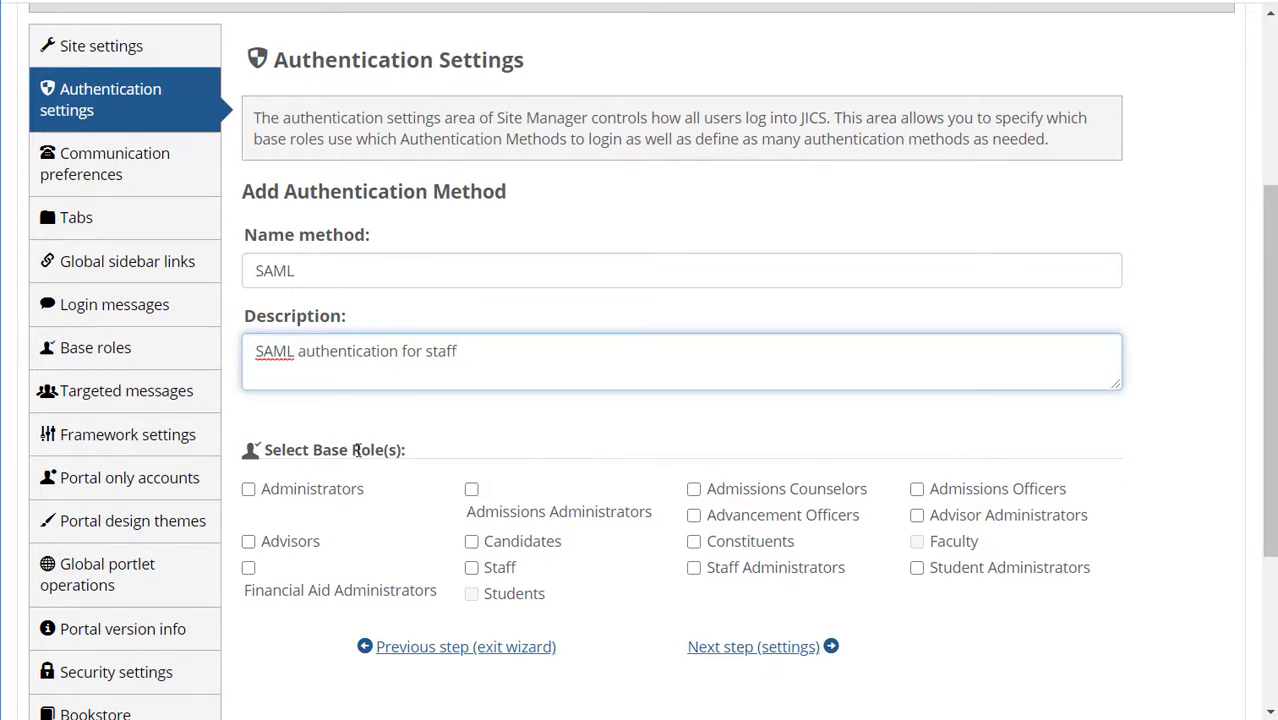
{"action": "left_click", "coordinate": [472, 568]}
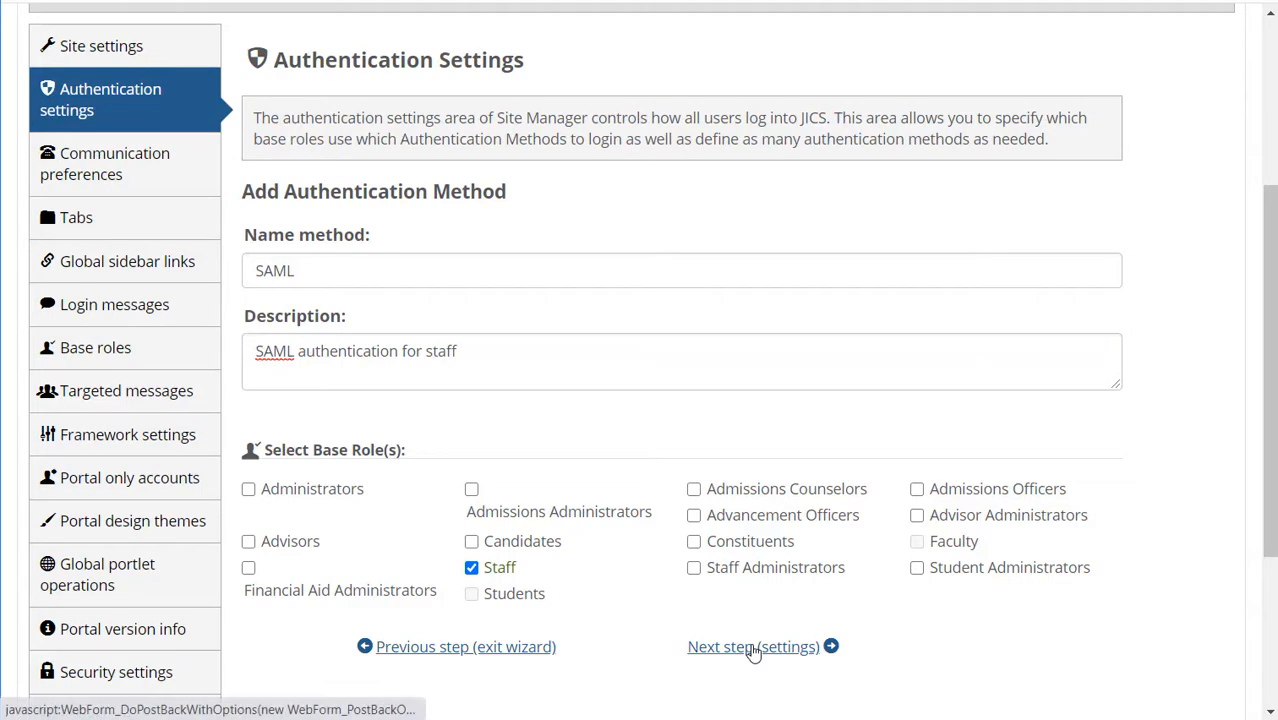
{"action": "left_click", "coordinate": [752, 646]}
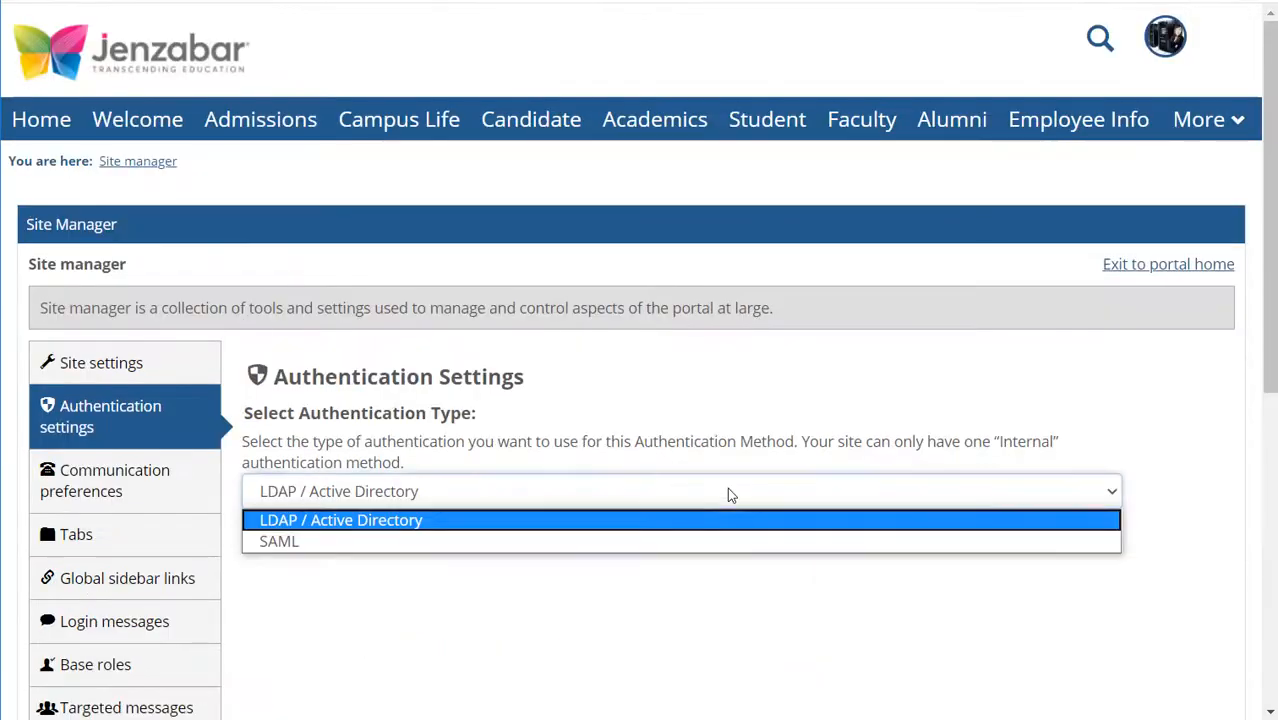
{"action": "left_click", "coordinate": [280, 540]}
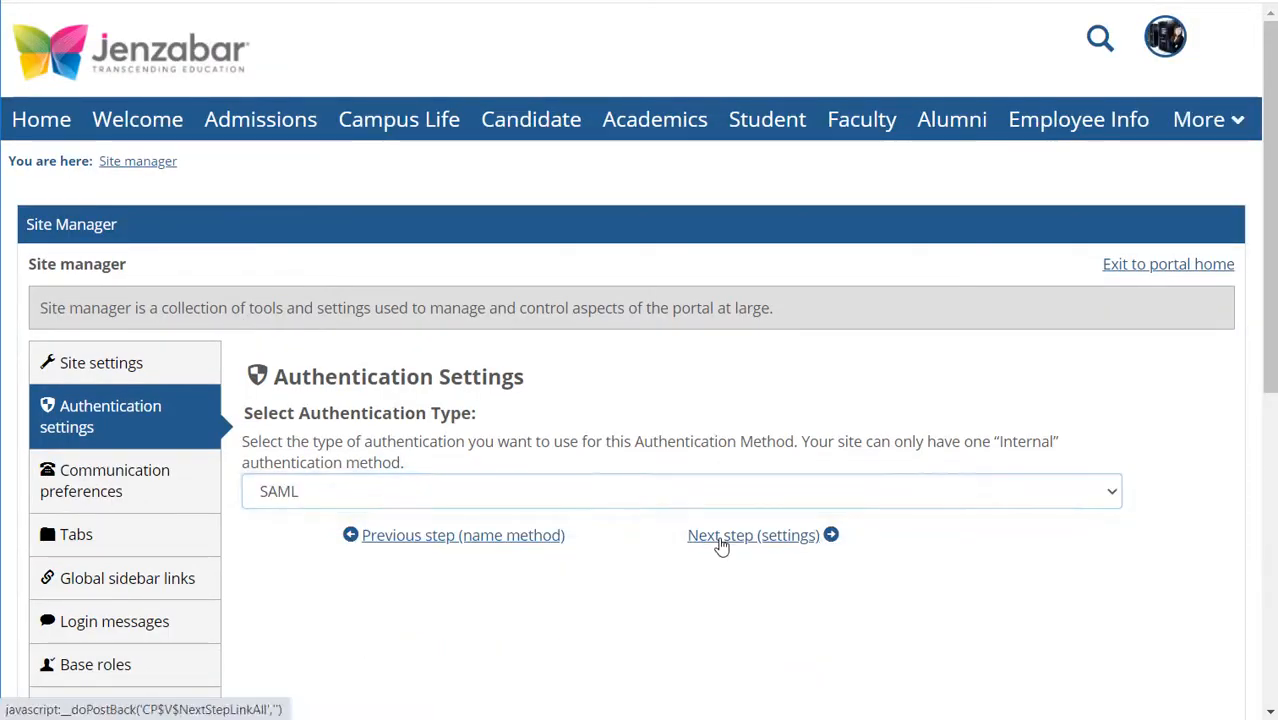
{"action": "left_click", "coordinate": [752, 536]}
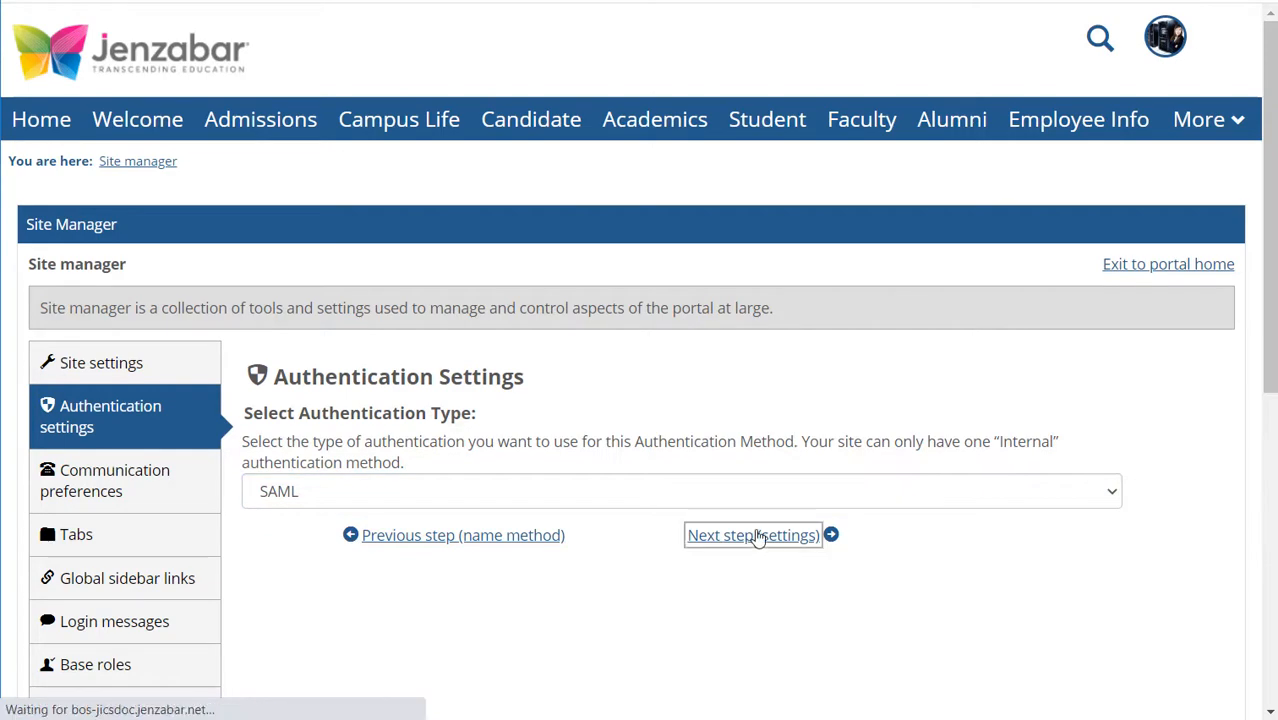
{"action": "left_click", "coordinate": [752, 536]}
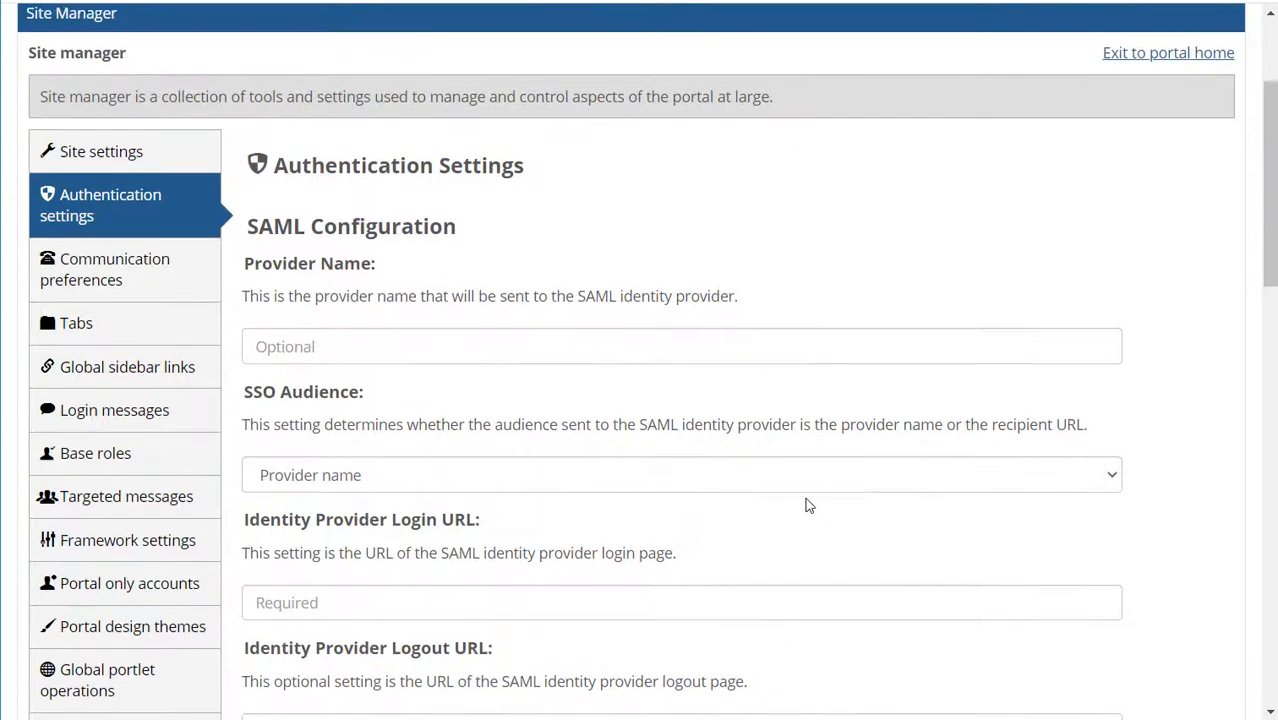
Step: Finish the SAML method with its identity provider login and logout URLs so it joins the list
{"action": "scroll", "scroll_direction": "down", "scroll_amount": 3}
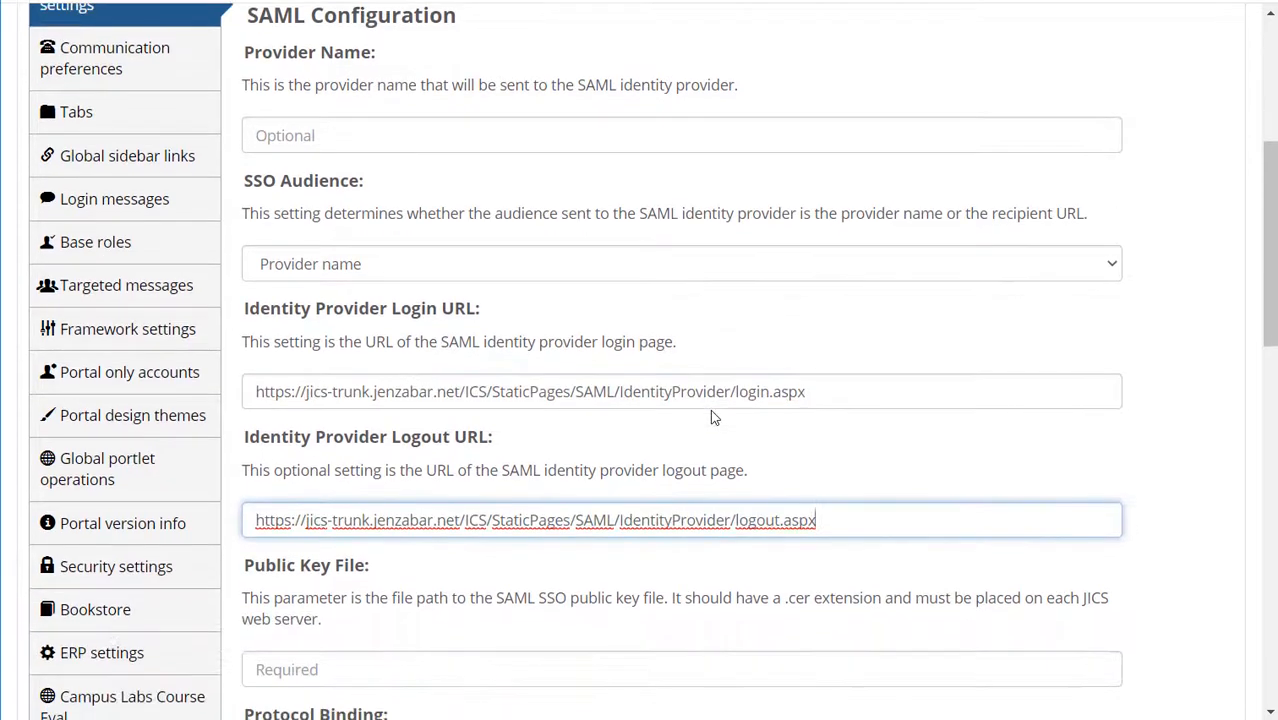
{"action": "scroll", "scroll_direction": "down", "scroll_amount": 3}
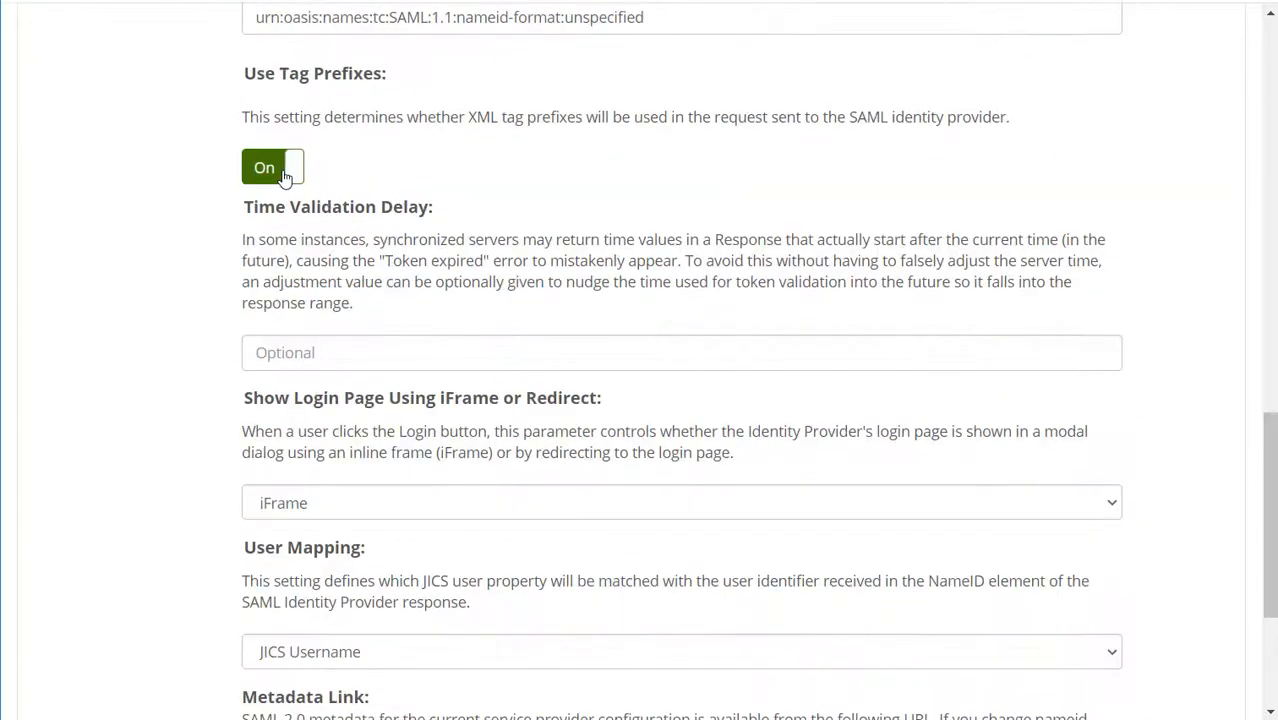
{"action": "scroll", "scroll_direction": "down", "scroll_amount": 3}
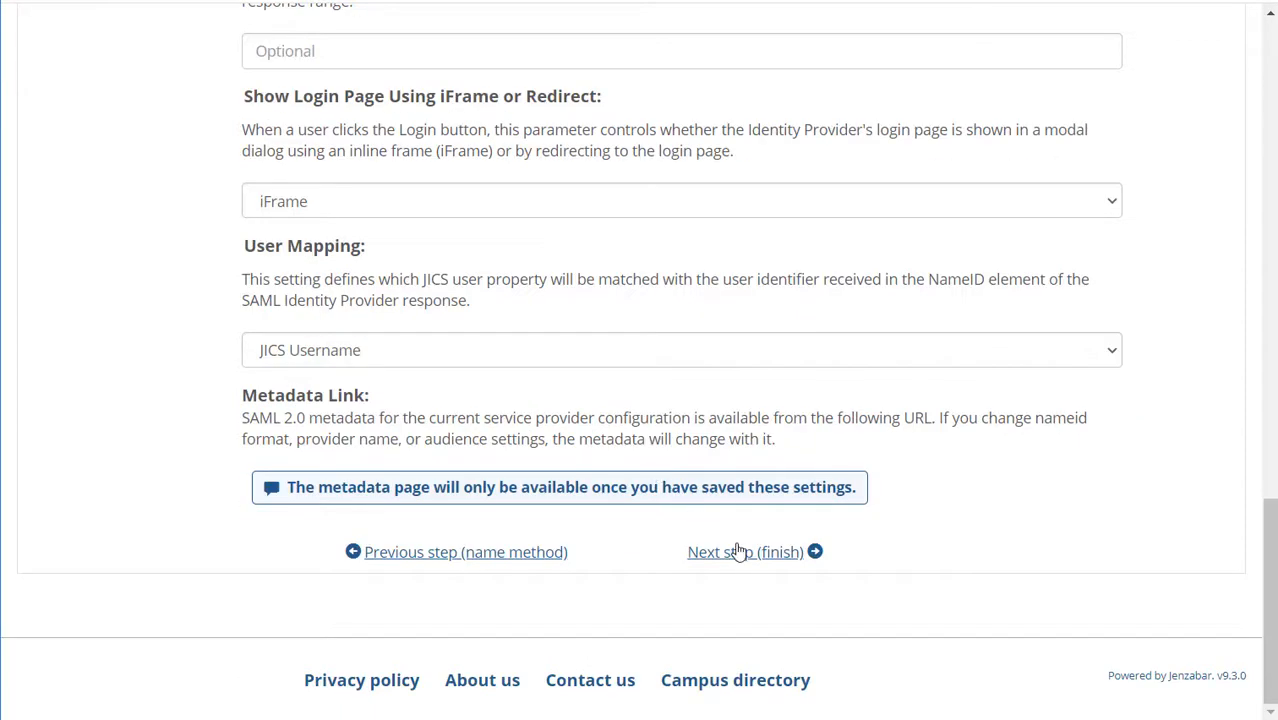
{"action": "left_click", "coordinate": [744, 552]}
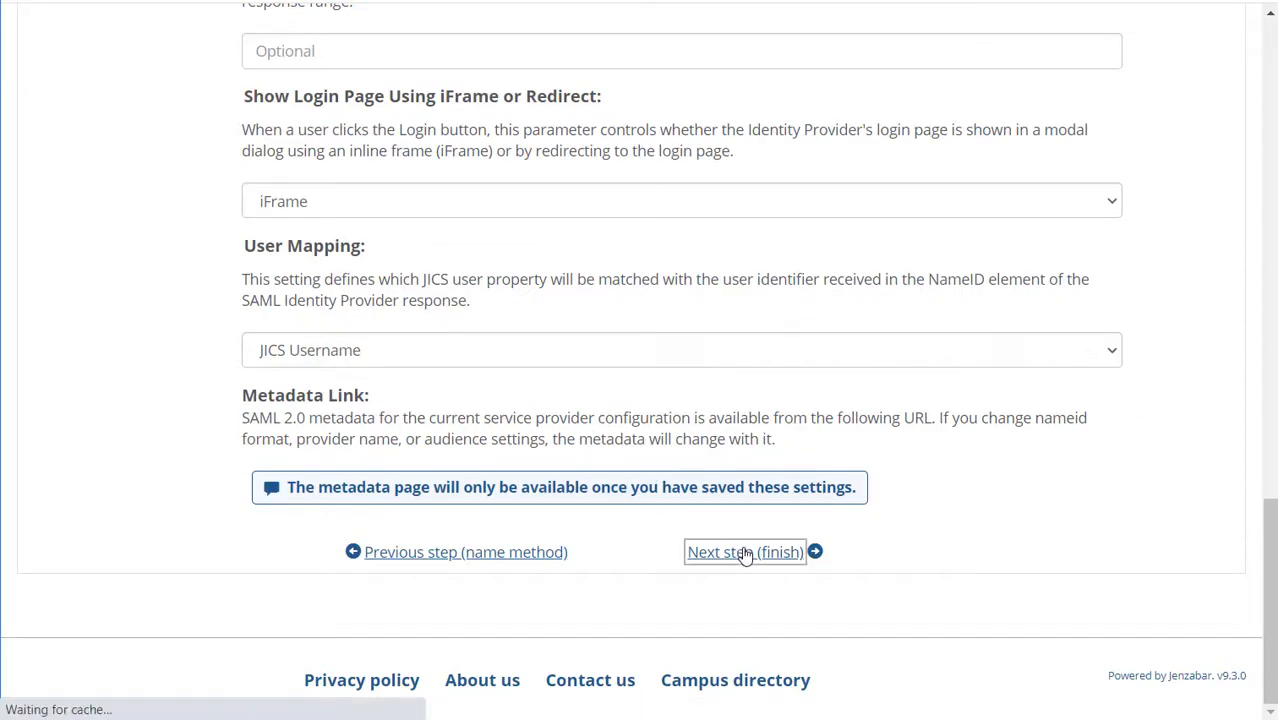
{"action": "left_click", "coordinate": [744, 552]}
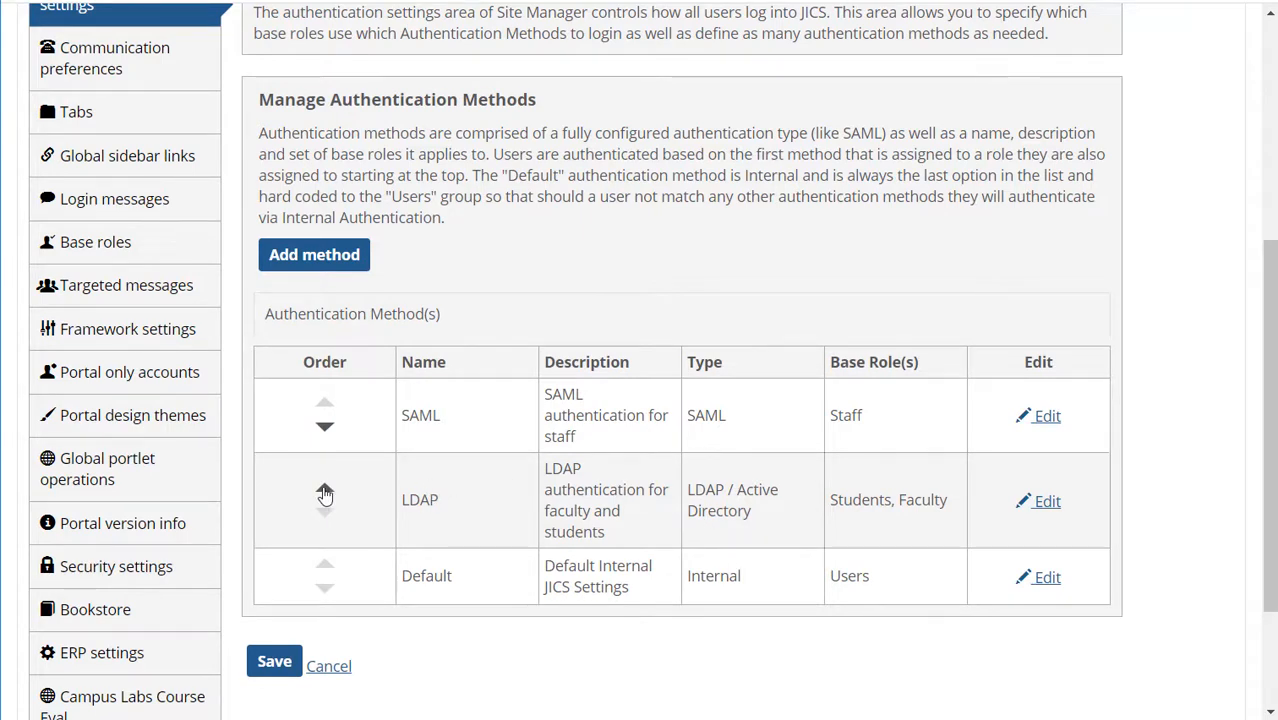
Step: Move LDAP above SAML, save the method order, and begin editing the Default internal method
{"action": "left_click", "coordinate": [324, 492]}
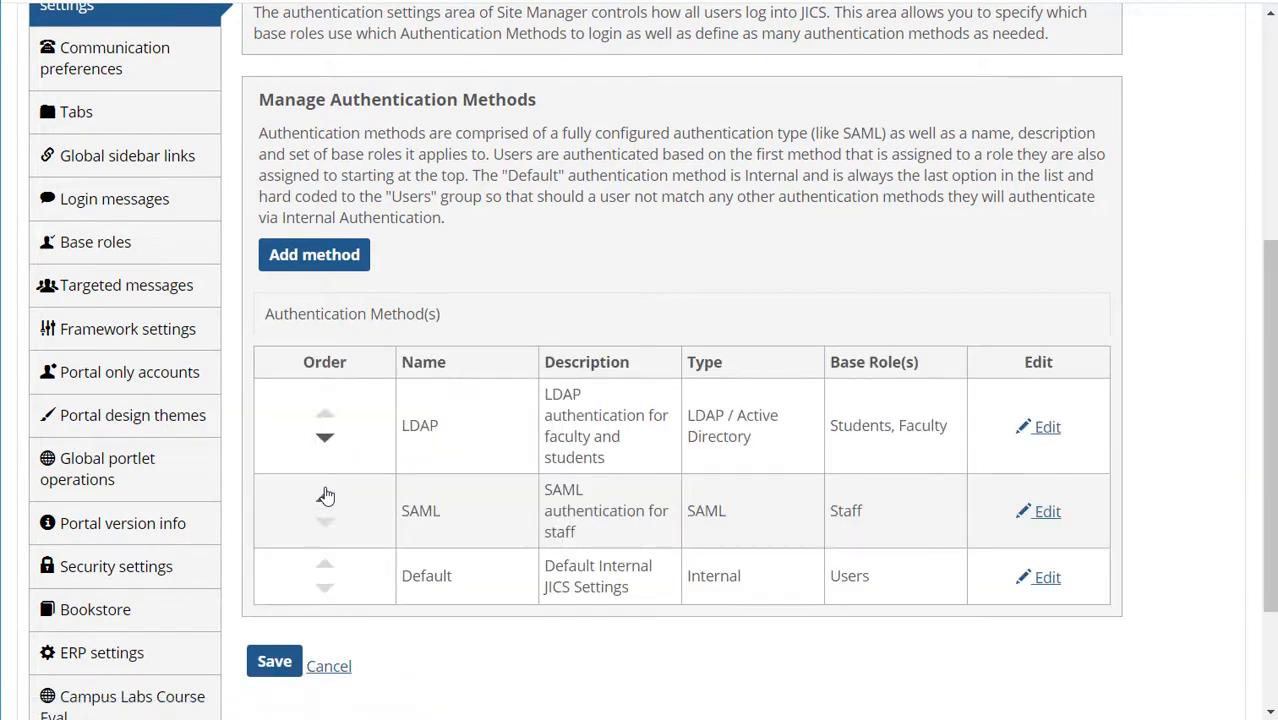
{"action": "left_click", "coordinate": [274, 660]}
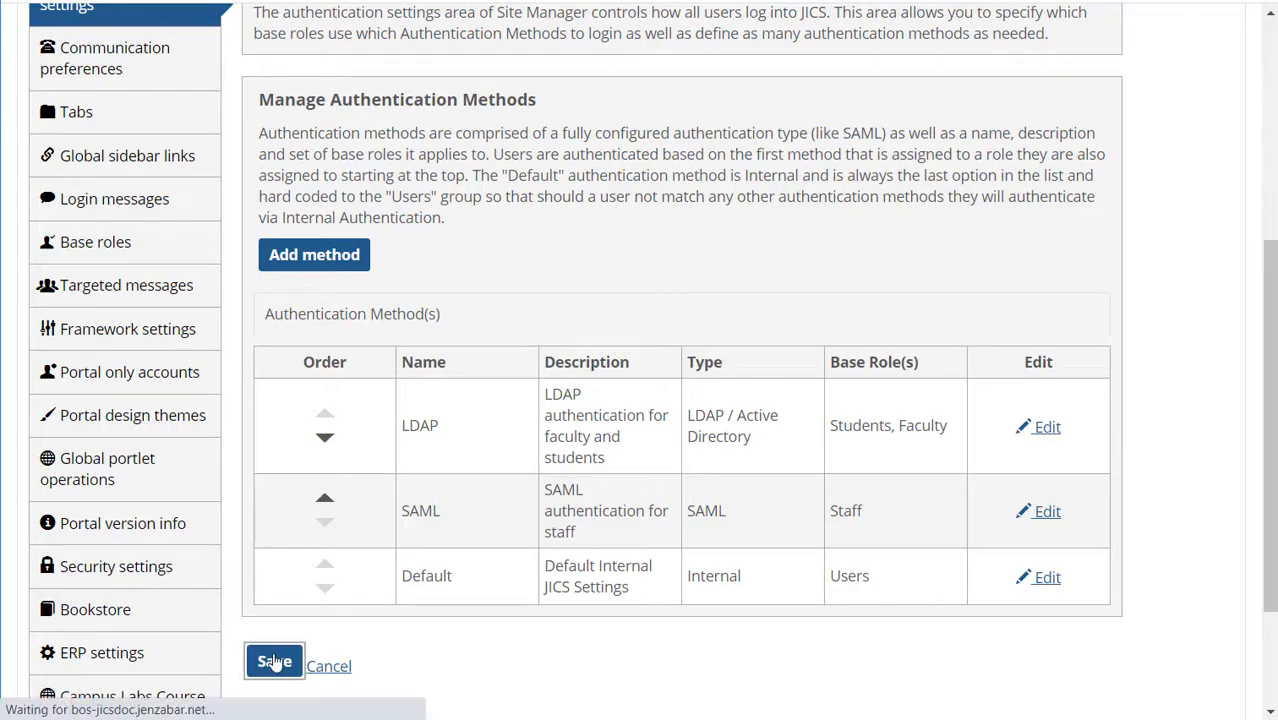
{"action": "left_click", "coordinate": [274, 660]}
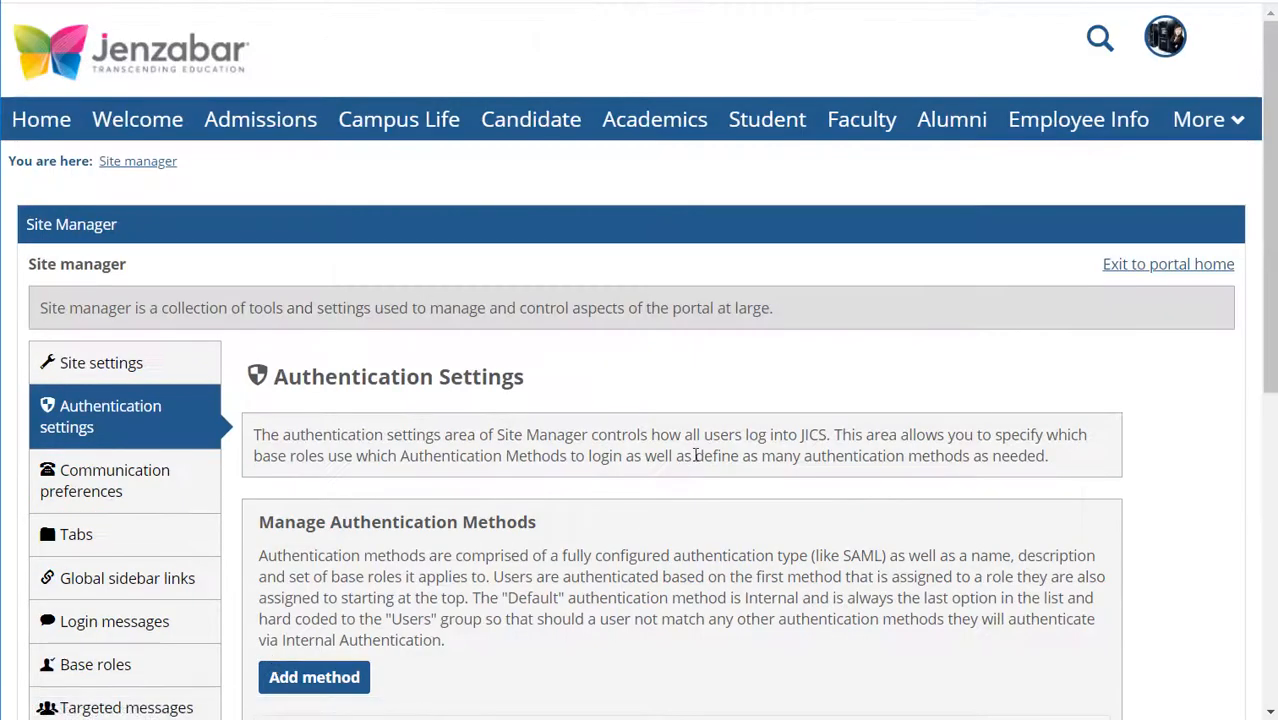
{"action": "scroll", "scroll_direction": "down", "scroll_amount": 3}
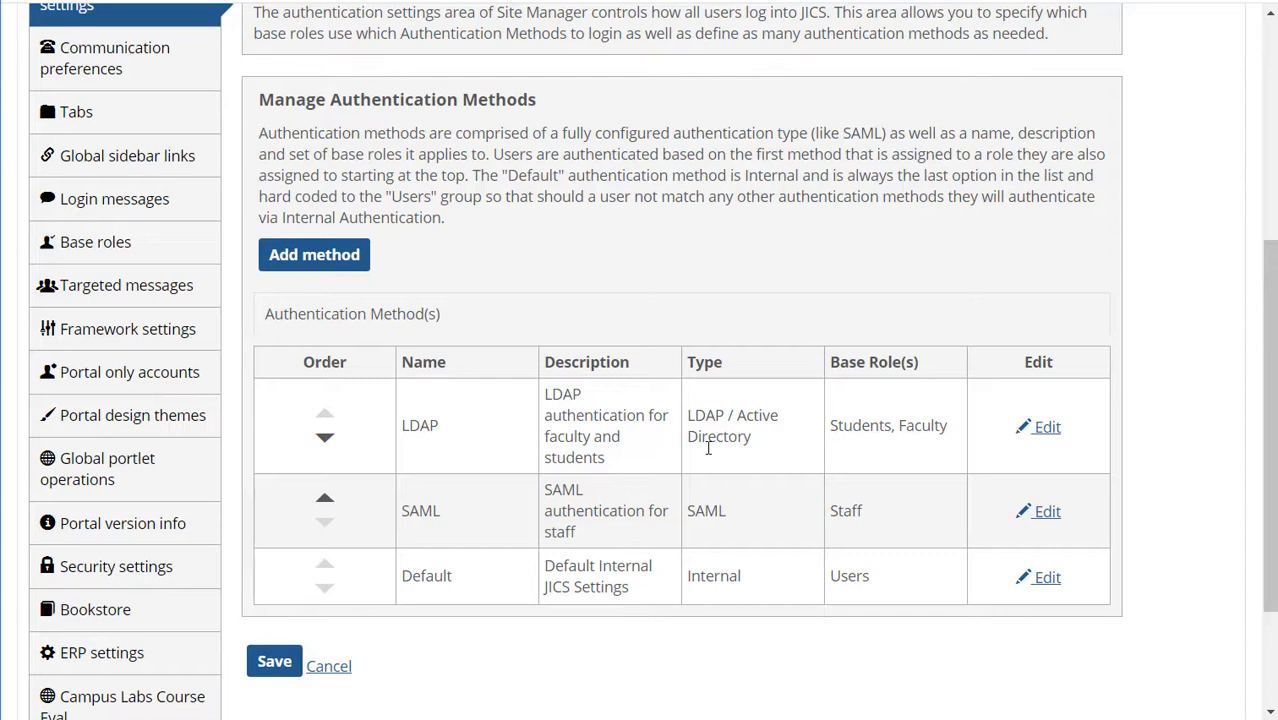
{"action": "mouse_move", "coordinate": [708, 452]}
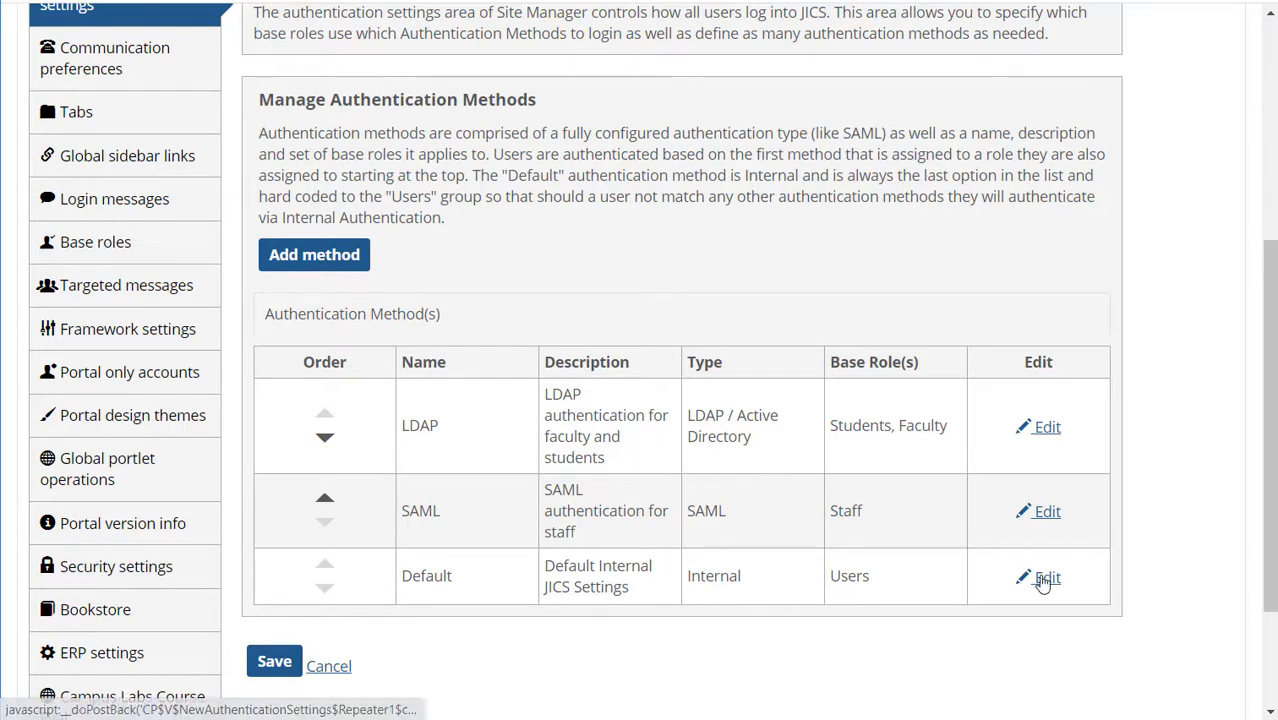
{"action": "left_click", "coordinate": [1048, 578]}
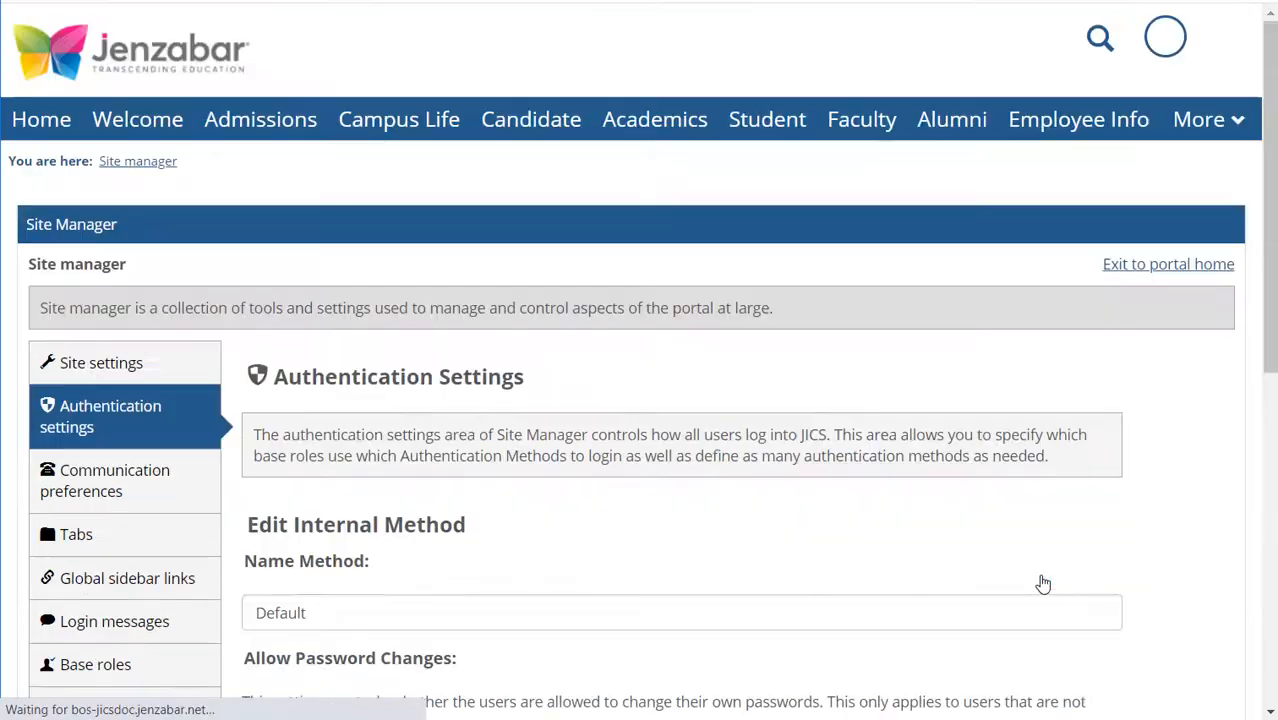
Step: Scroll through the Default internal method's password change and length settings
{"action": "scroll", "scroll_direction": "down", "scroll_amount": 3}
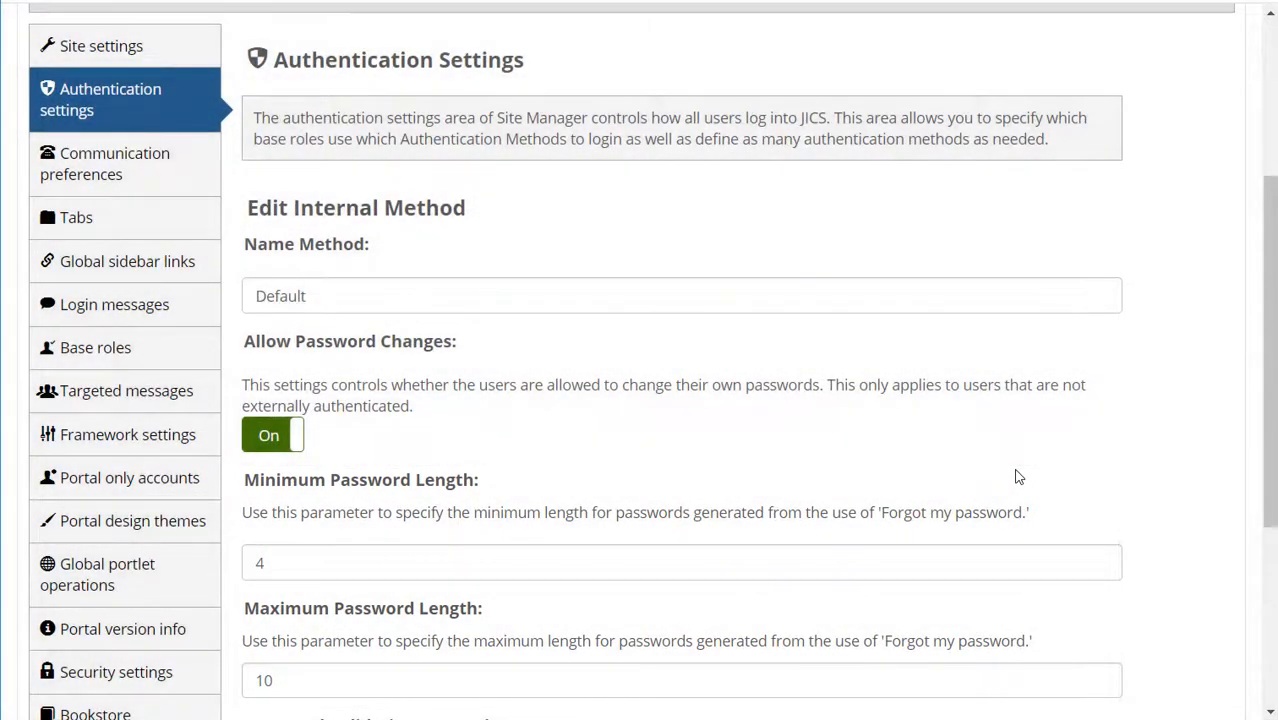
{"action": "scroll", "scroll_direction": "down", "scroll_amount": 3}
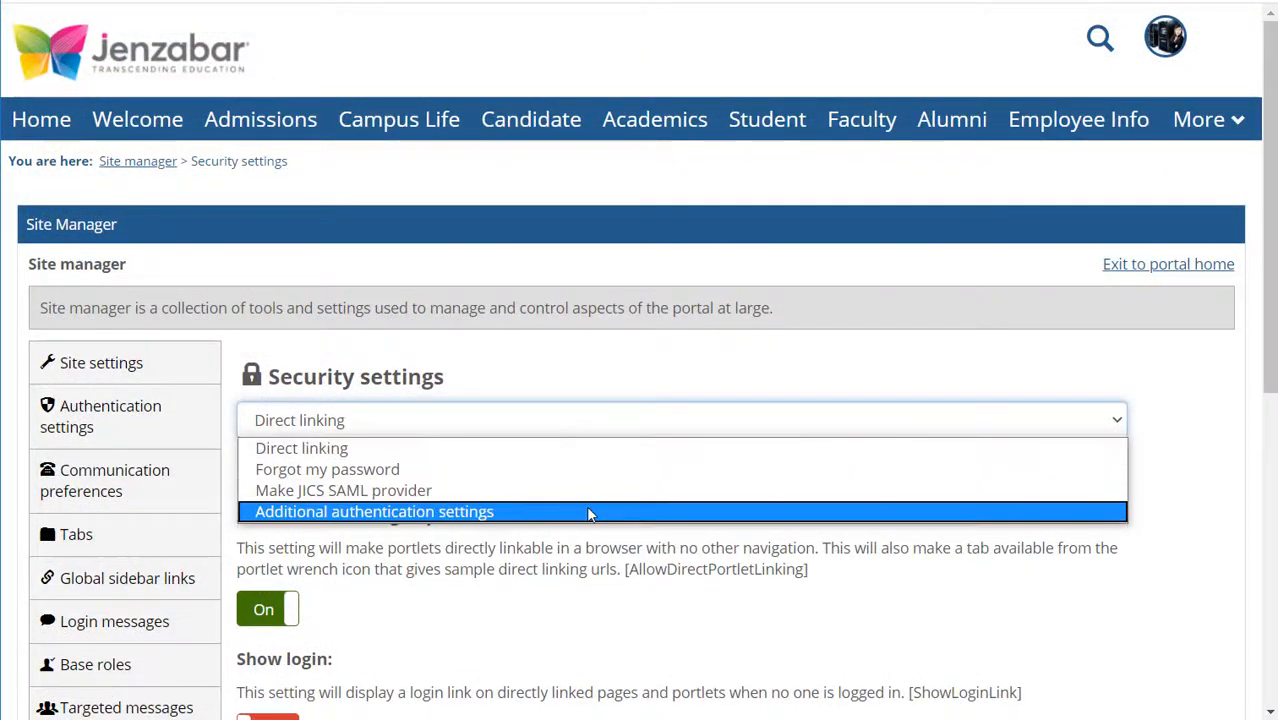
Step: Show the Additional authentication settings category with email login off and two-factor type None
{"action": "left_click", "coordinate": [374, 512]}
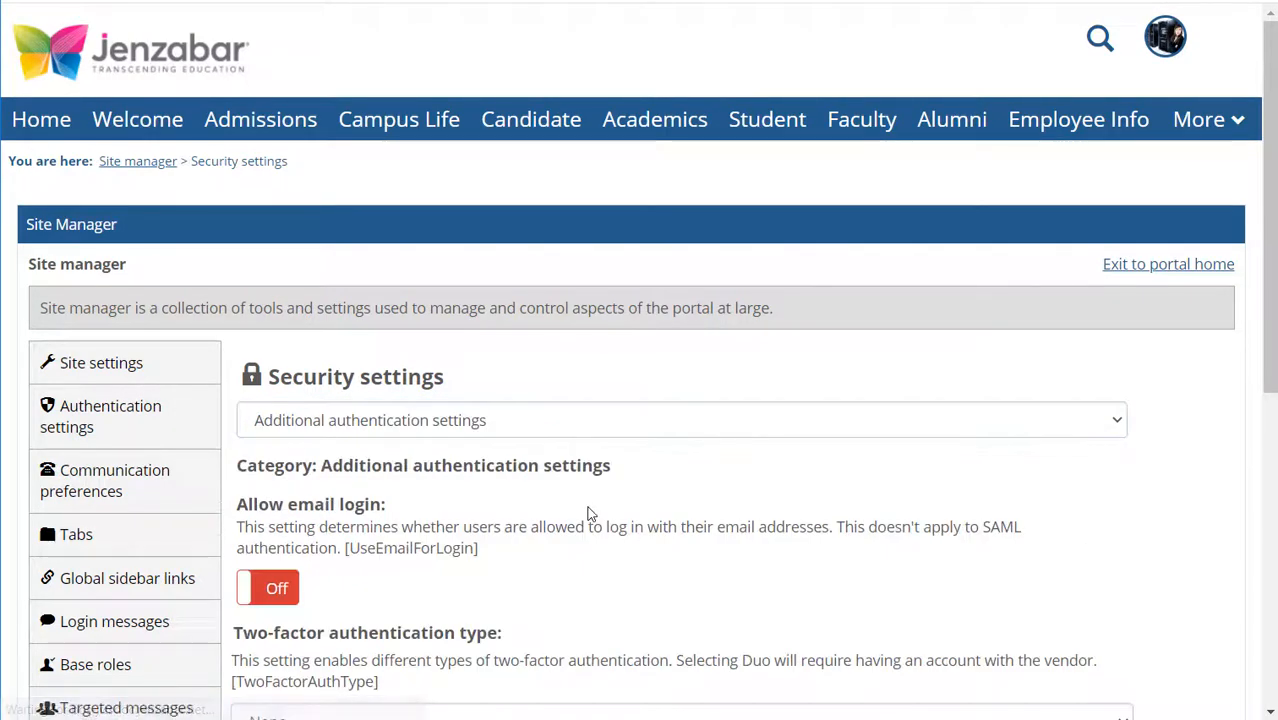
{"action": "scroll", "scroll_direction": "down", "scroll_amount": 3}
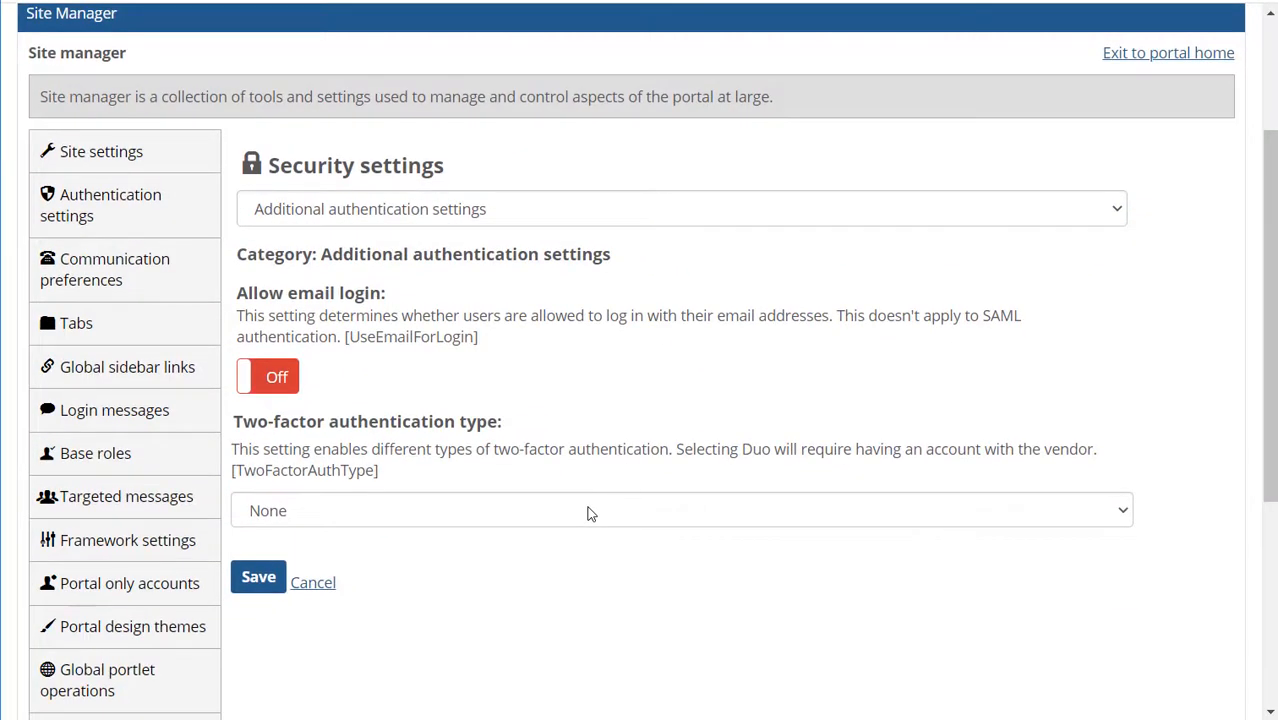